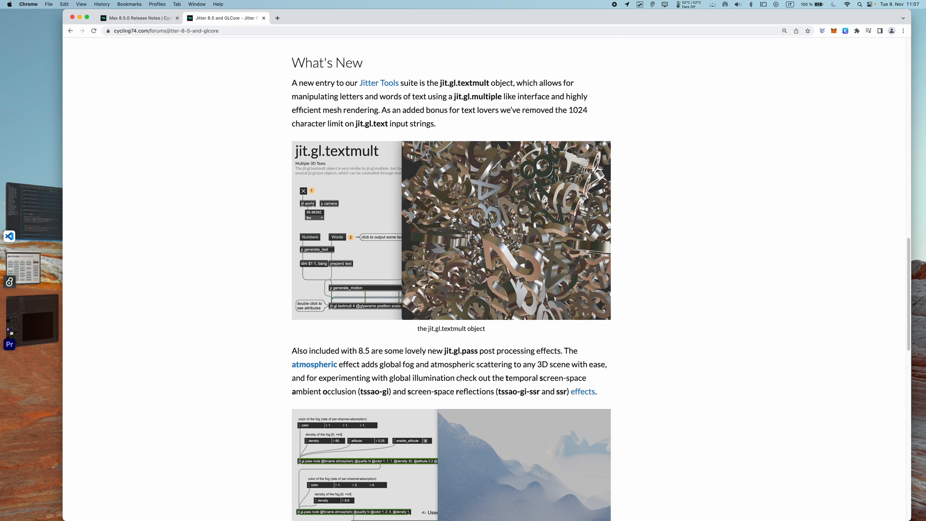
# Scroll through the Jitter 8.5 forum post to read the glcore announcement.
pyautogui.scroll(3)
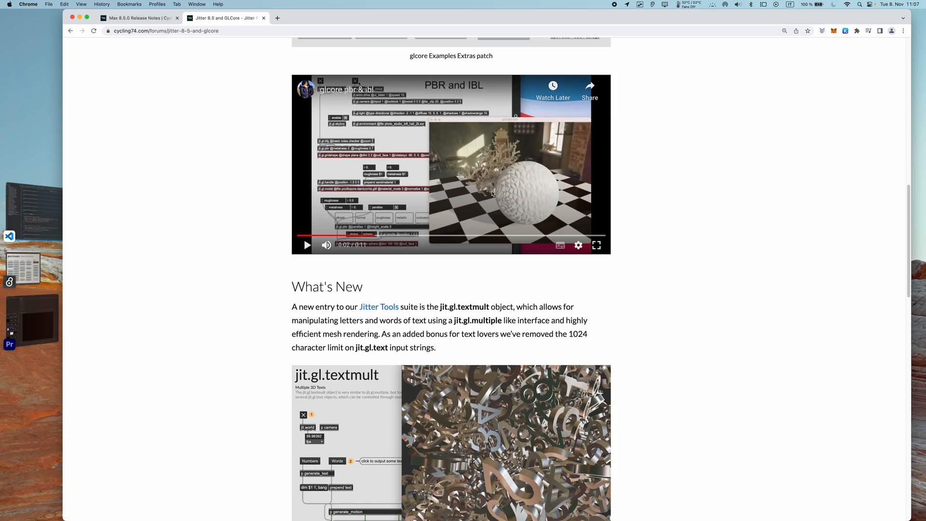
pyautogui.scroll(3)
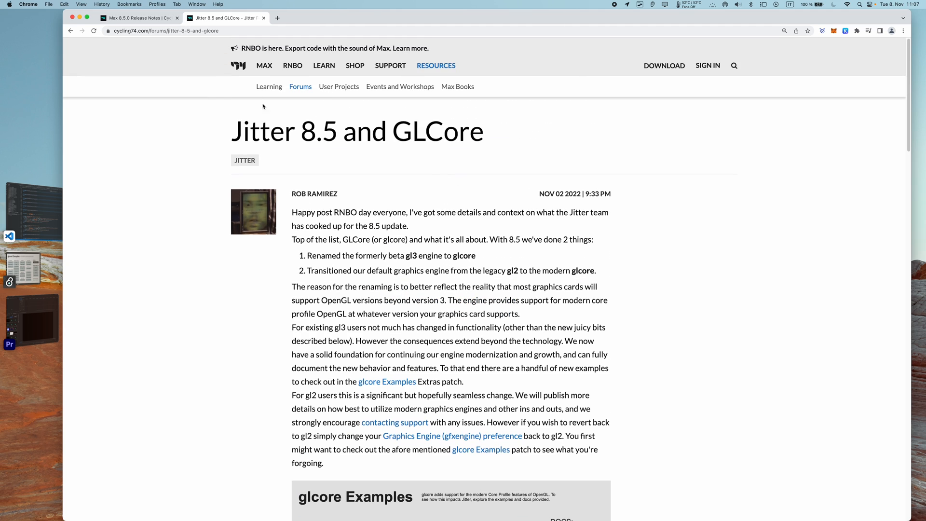
pyautogui.moveTo(424, 223)
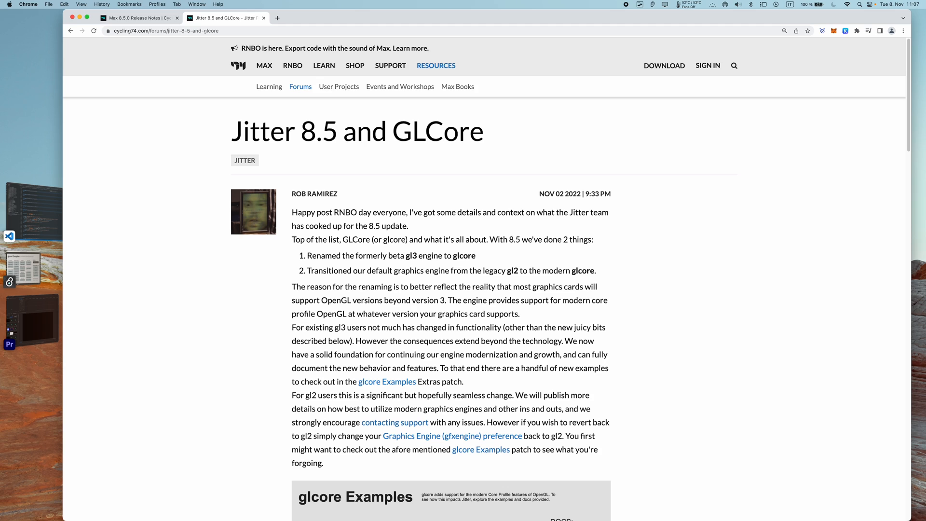
pyautogui.moveTo(378, 221)
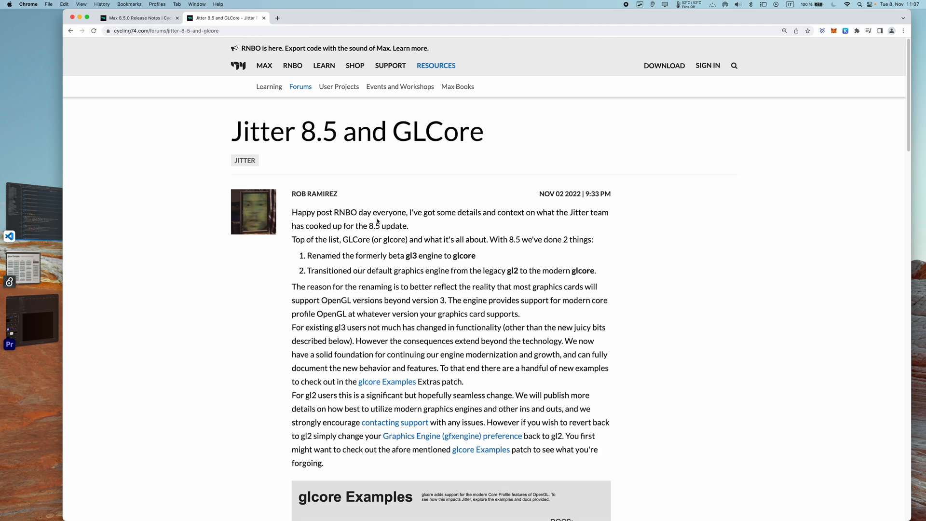
pyautogui.moveTo(359, 207)
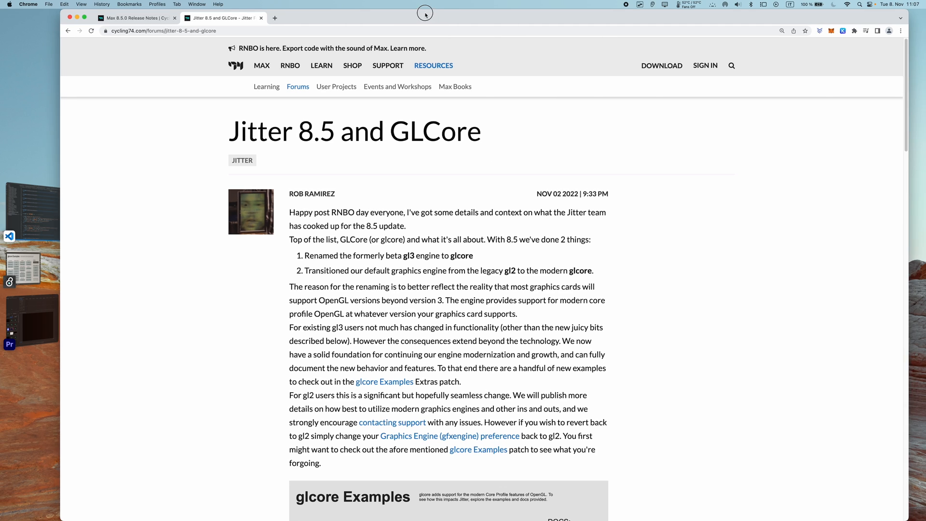
pyautogui.scroll(-3)
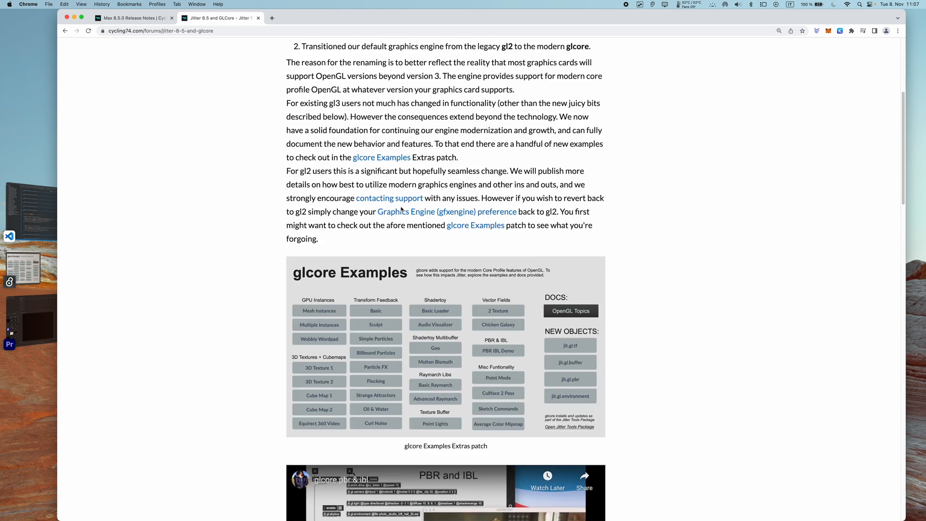
pyautogui.scroll(3)
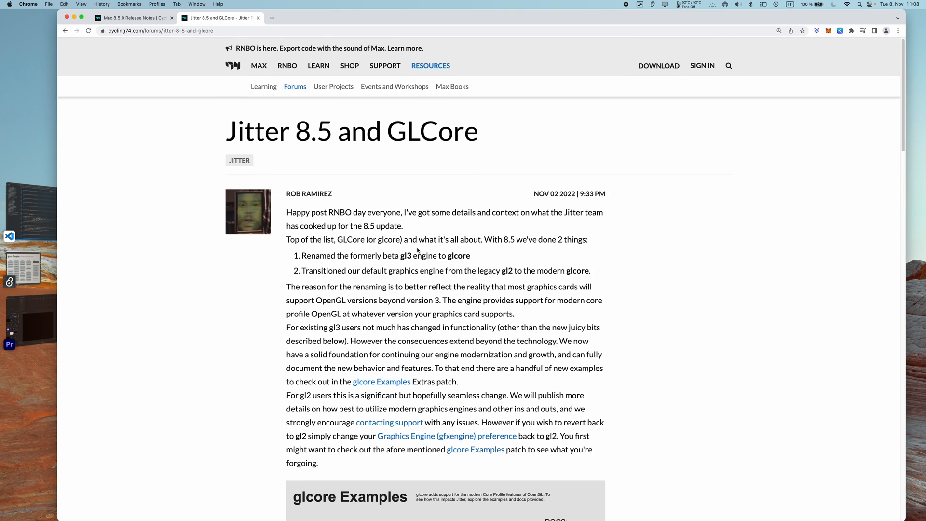
pyautogui.scroll(-3)
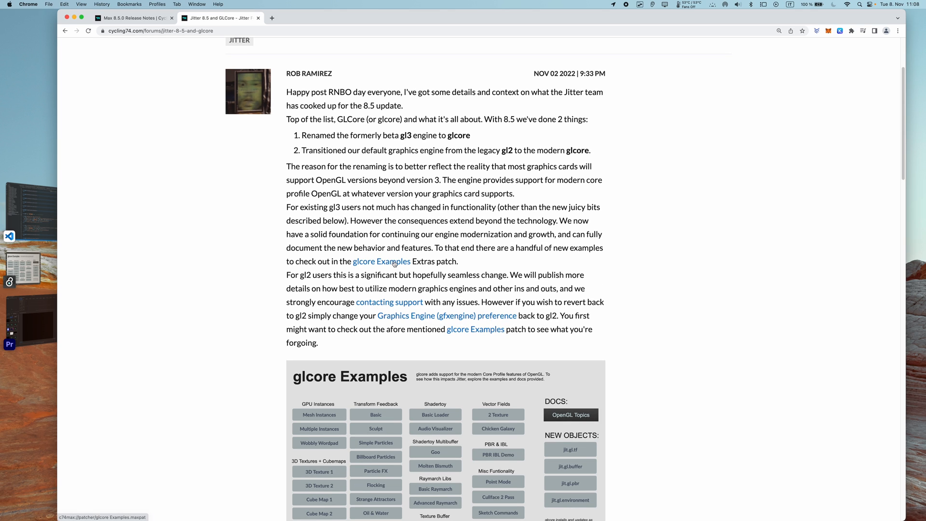
pyautogui.scroll(-3)
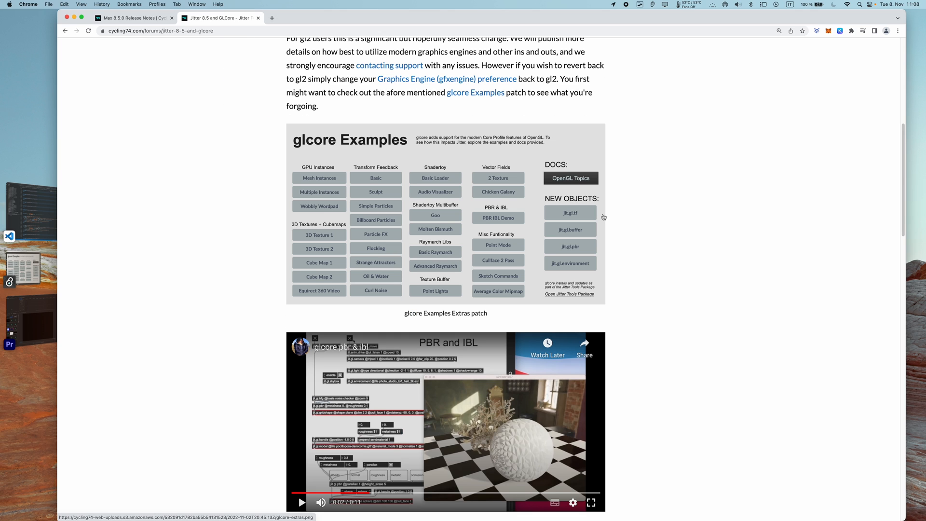
pyautogui.scroll(3)
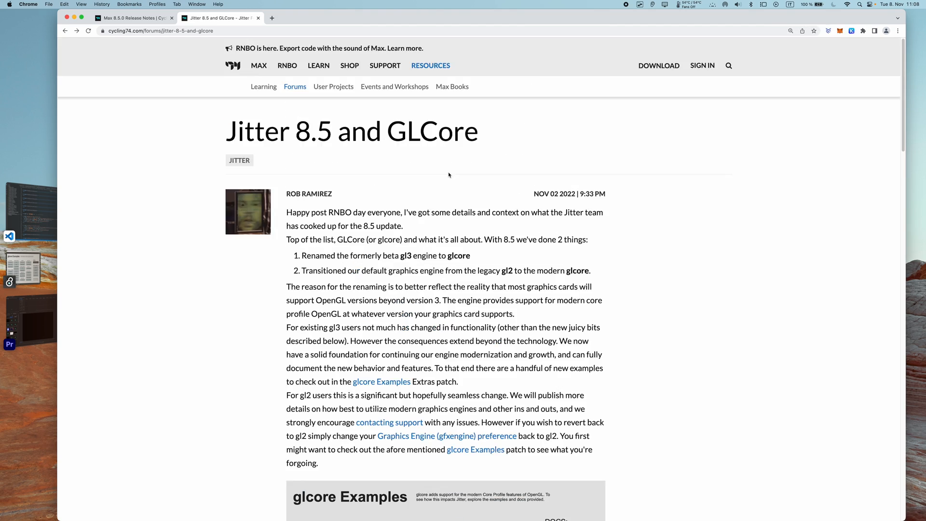
pyautogui.moveTo(214, 59)
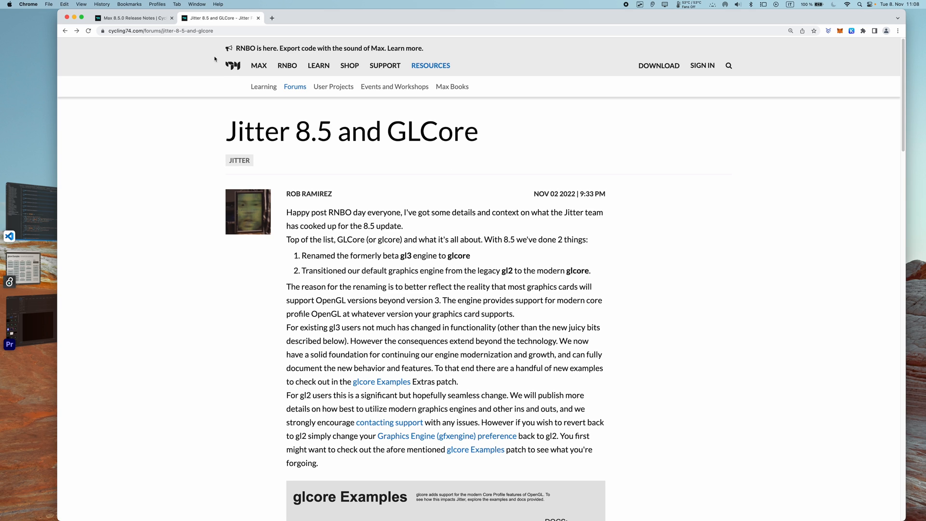
pyautogui.moveTo(319, 190)
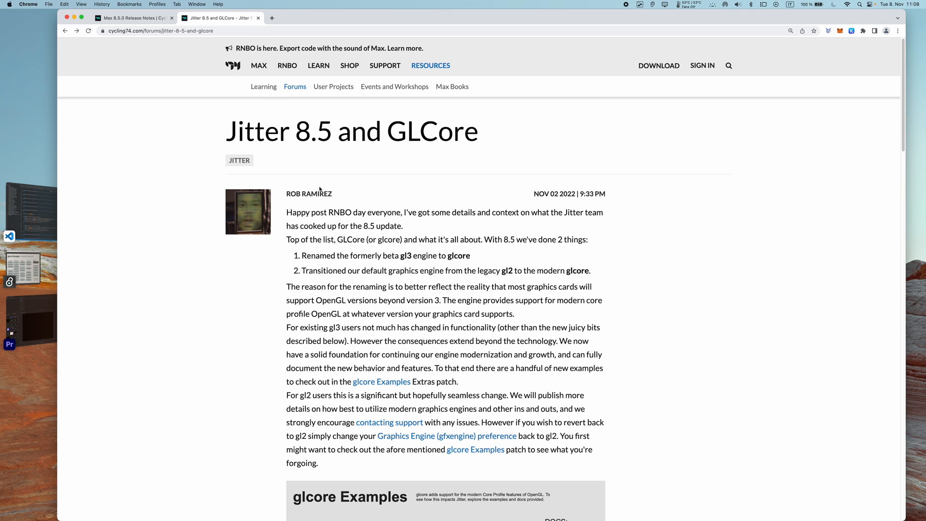
pyautogui.scroll(-3)
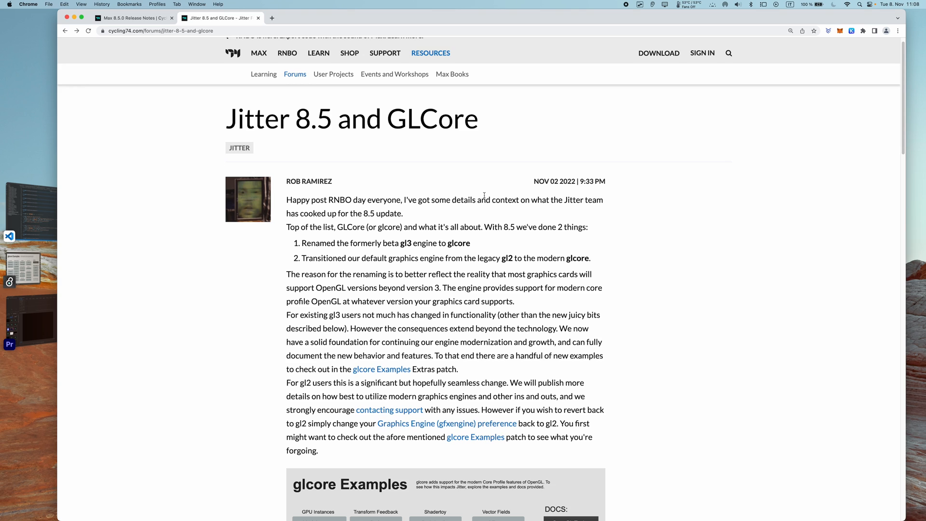
pyautogui.scroll(3)
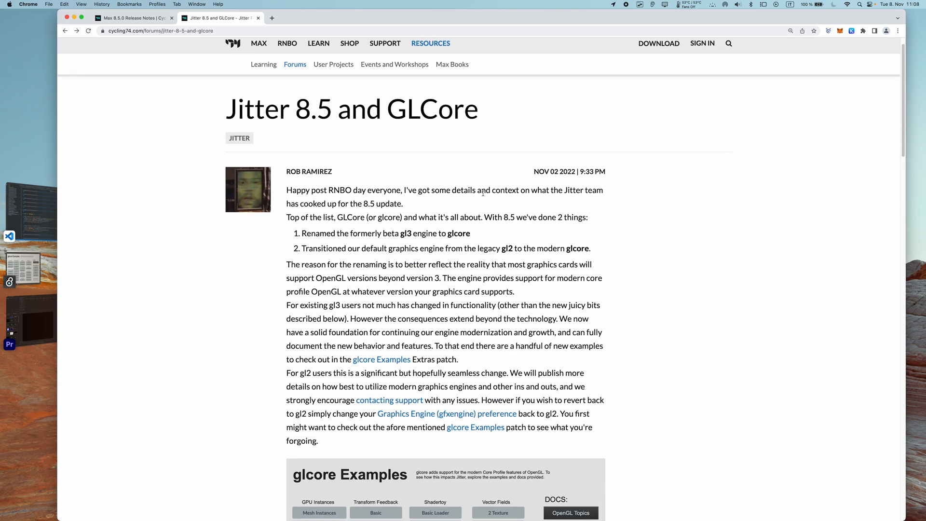
pyautogui.moveTo(438, 251)
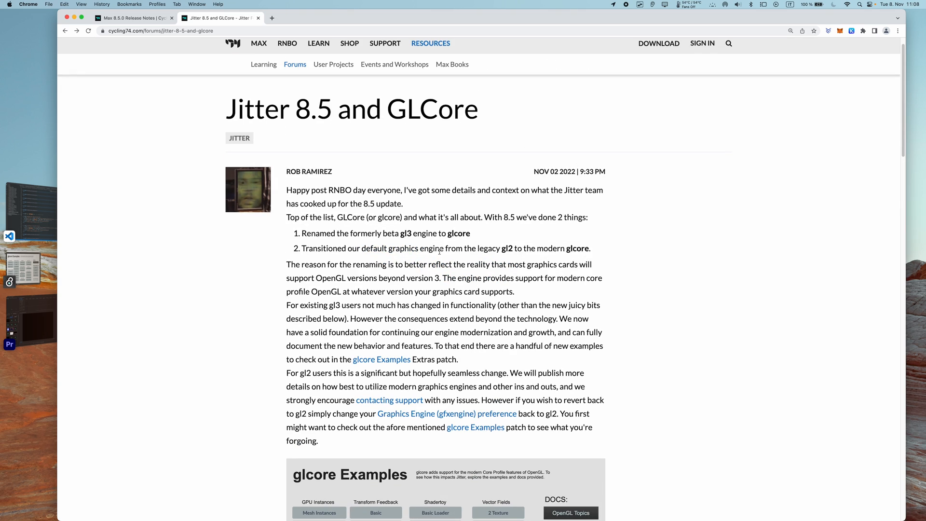
pyautogui.moveTo(500, 242)
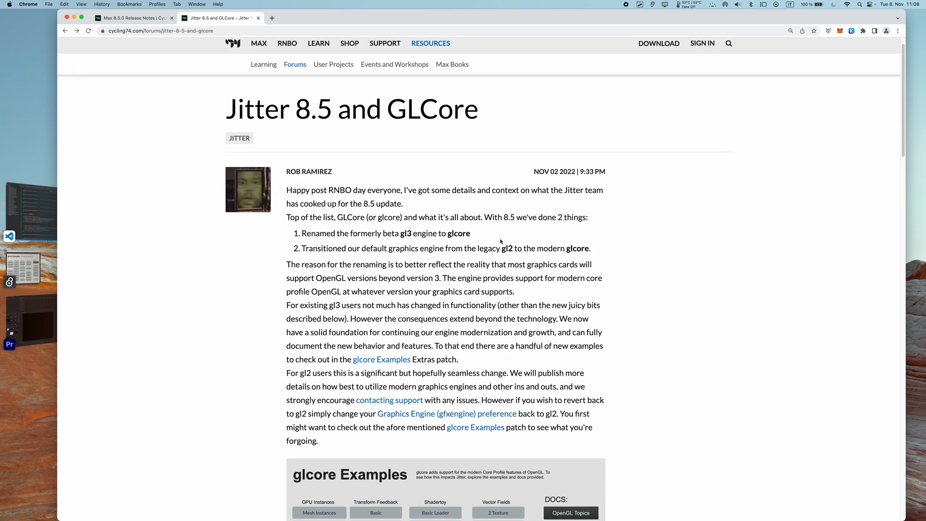
pyautogui.moveTo(319, 237)
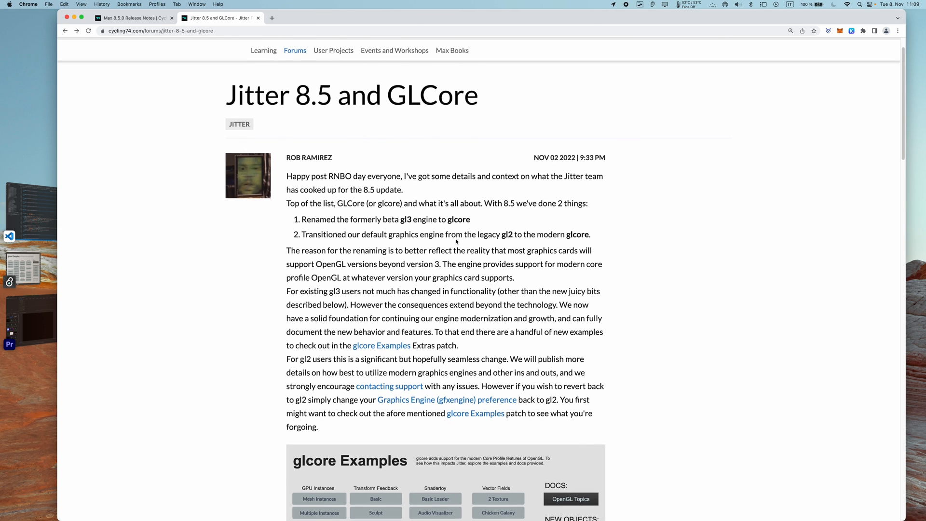
pyautogui.scroll(-3)
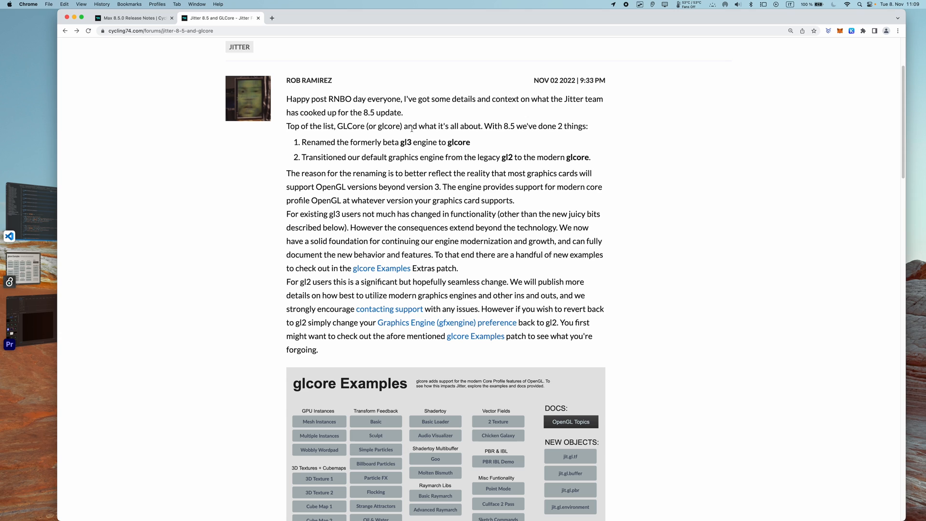
pyautogui.moveTo(427, 154)
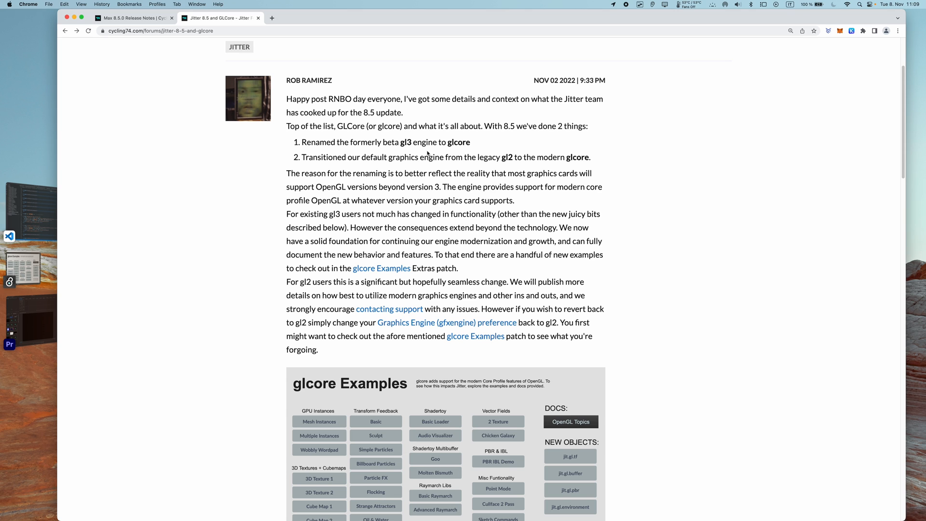
pyautogui.moveTo(479, 144)
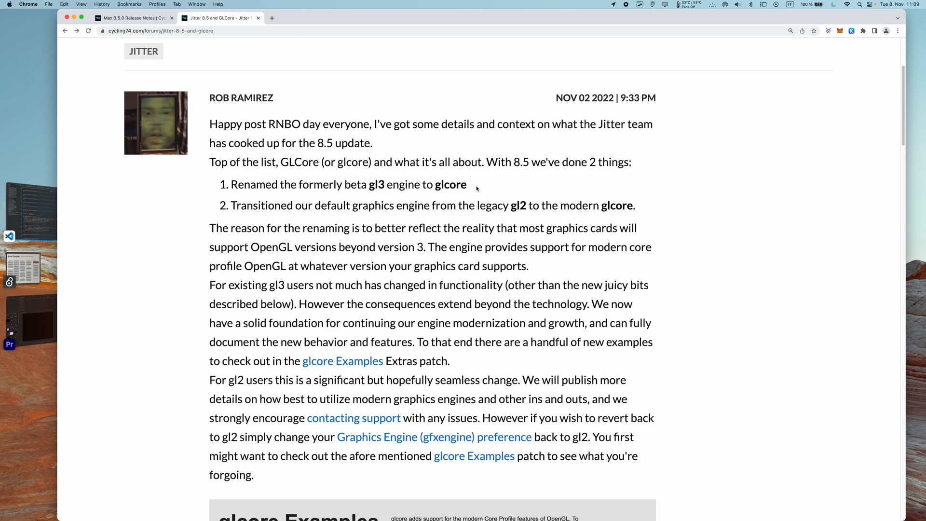
pyautogui.moveTo(515, 4)
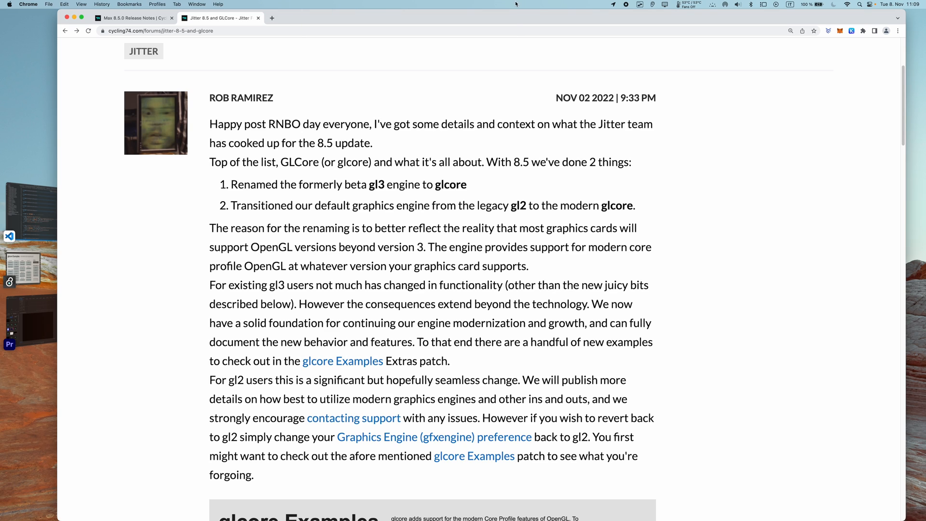
pyautogui.moveTo(512, 200)
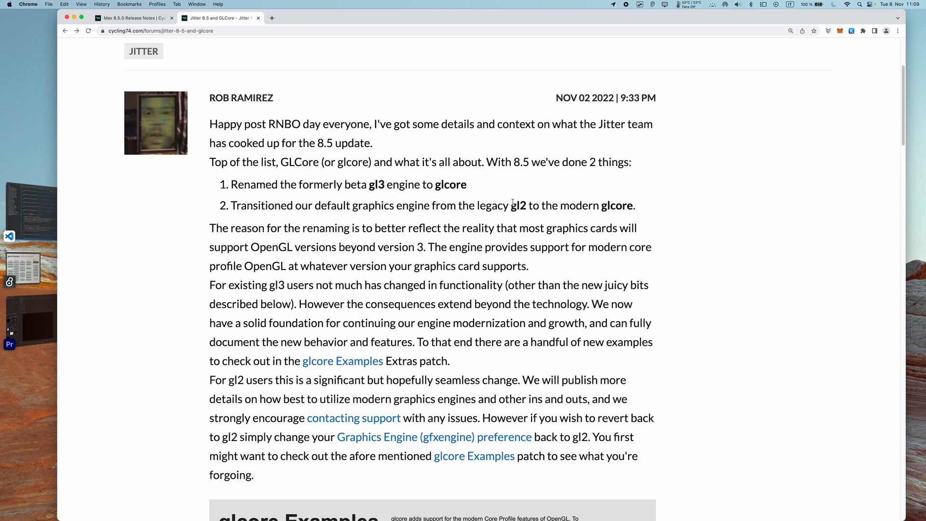
# Highlight the engine name glcore in the post, then switch to Max's Options menu.
pyautogui.doubleClick(451, 184)
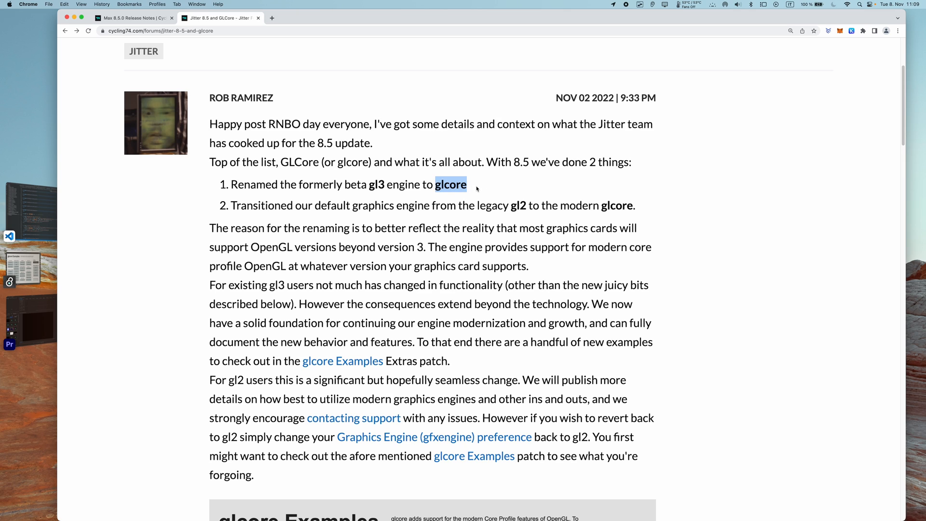
pyautogui.moveTo(432, 184)
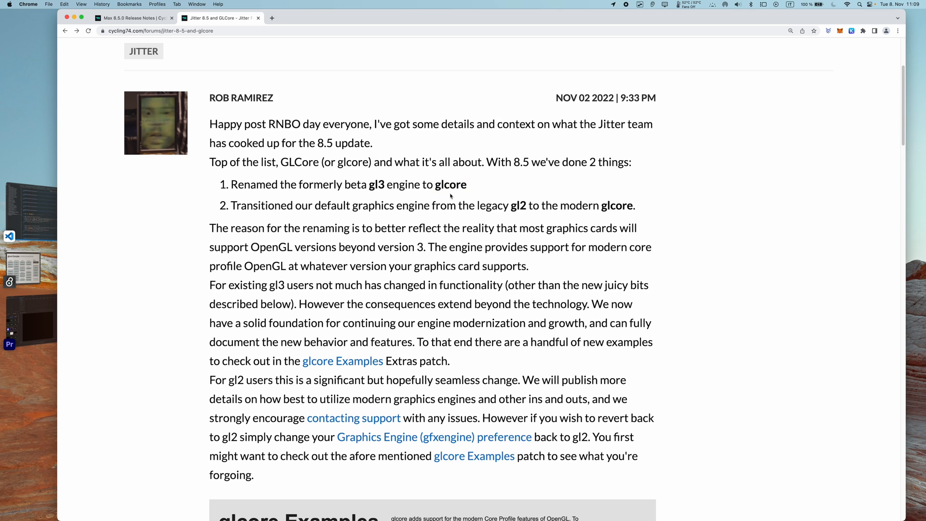
pyautogui.moveTo(485, 210)
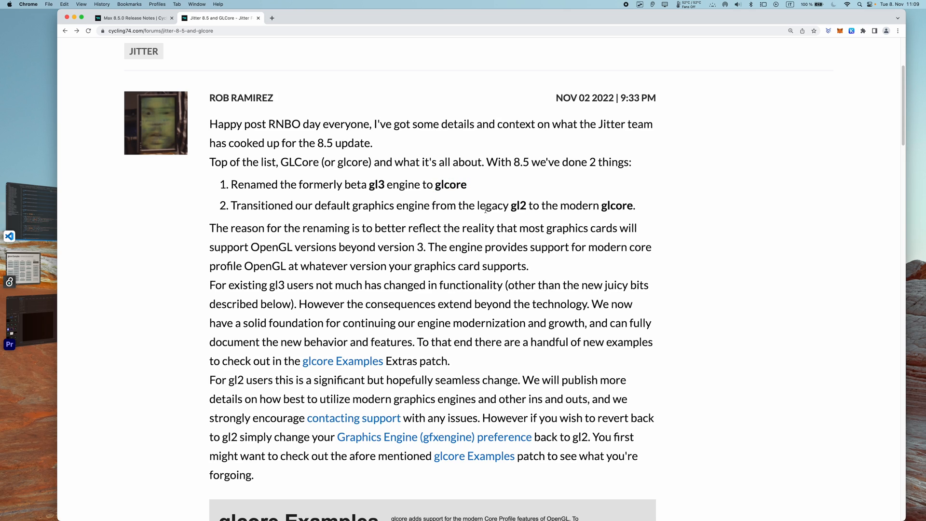
pyautogui.moveTo(479, 183)
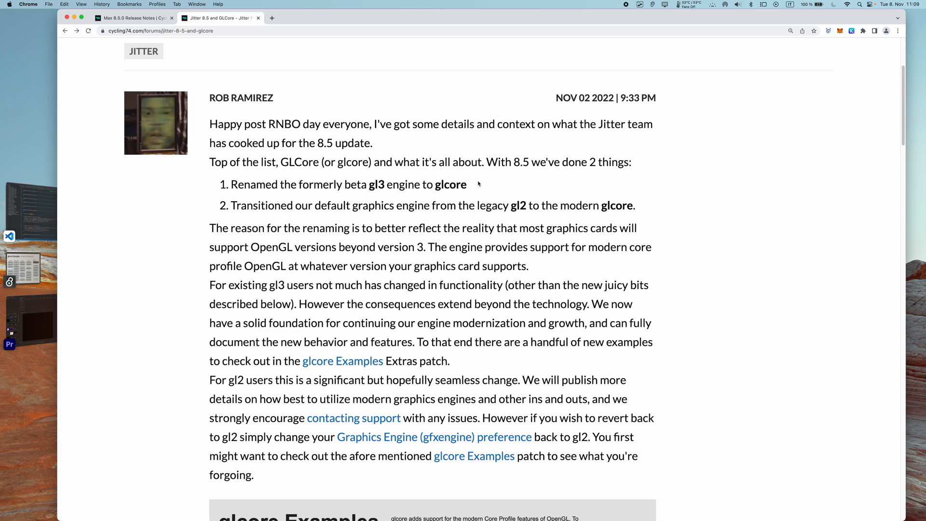
pyautogui.doubleClick(449, 184)
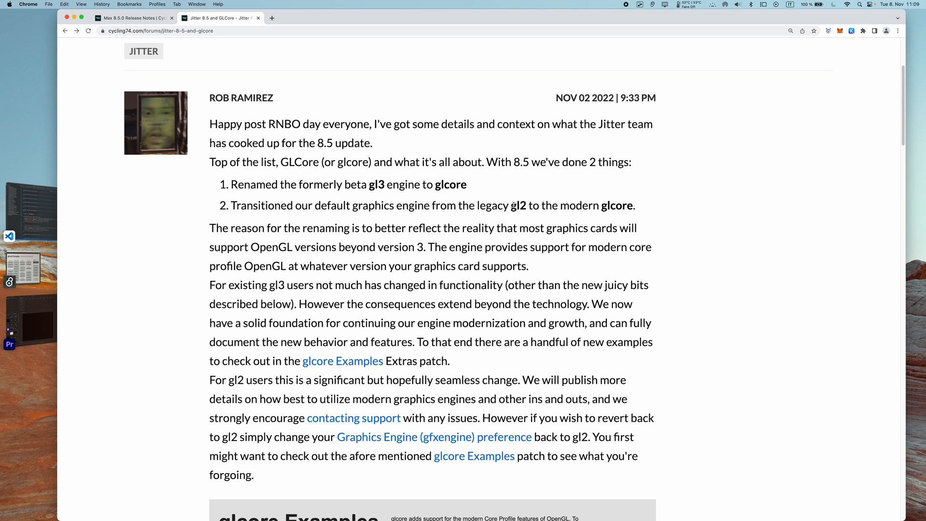
pyautogui.doubleClick(518, 205)
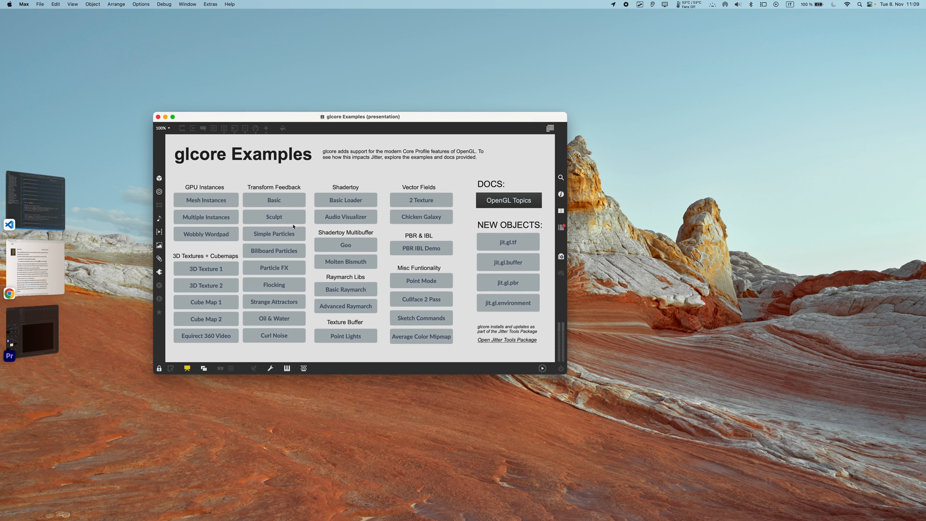
pyautogui.click(140, 4)
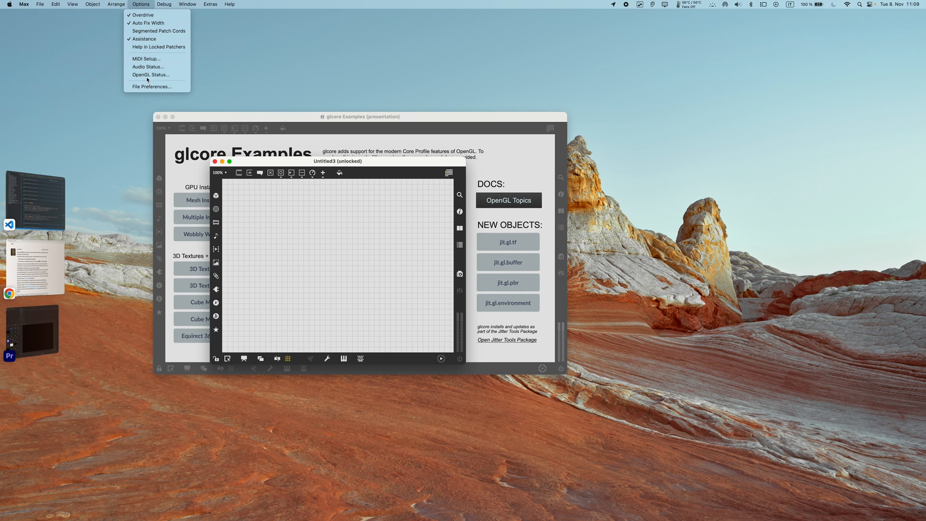
# Show Max preferences with the Jitter Graphics Engine set to glcore.
pyautogui.click(92, 4)
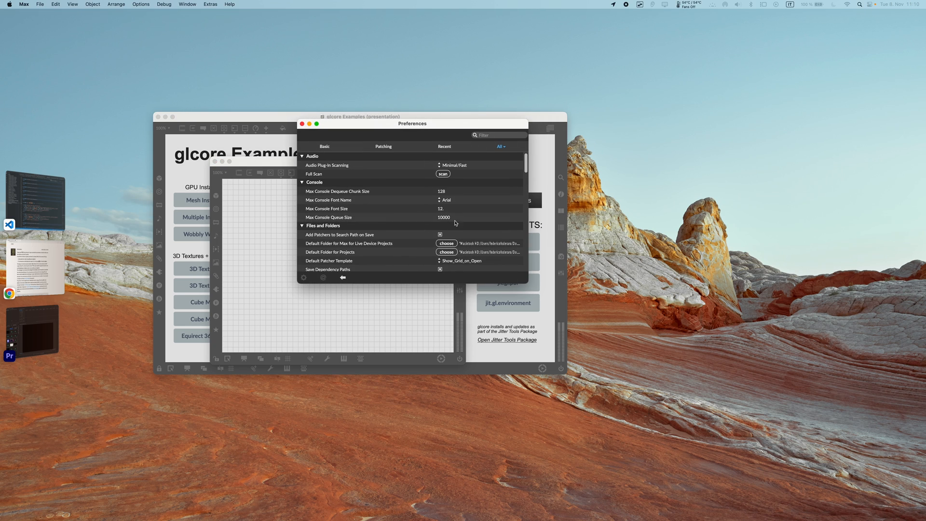
pyautogui.scroll(-3)
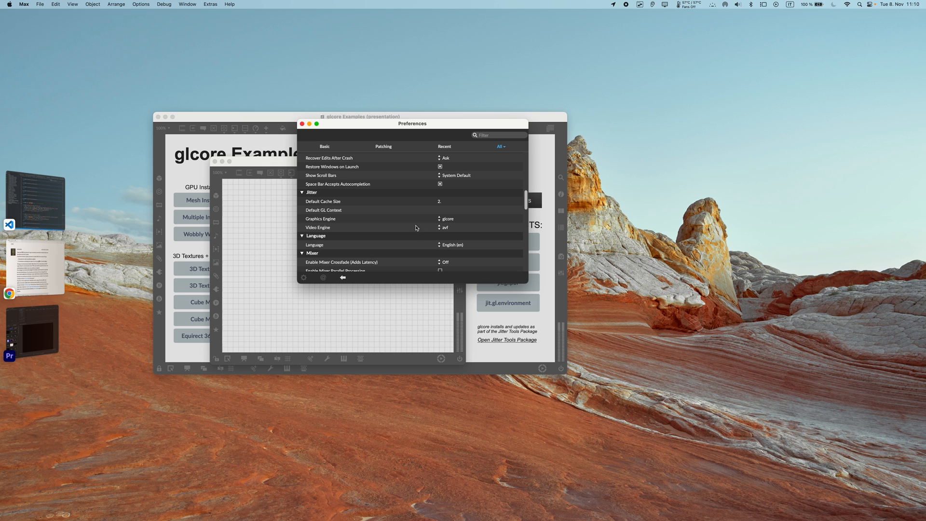
pyautogui.moveTo(446, 223)
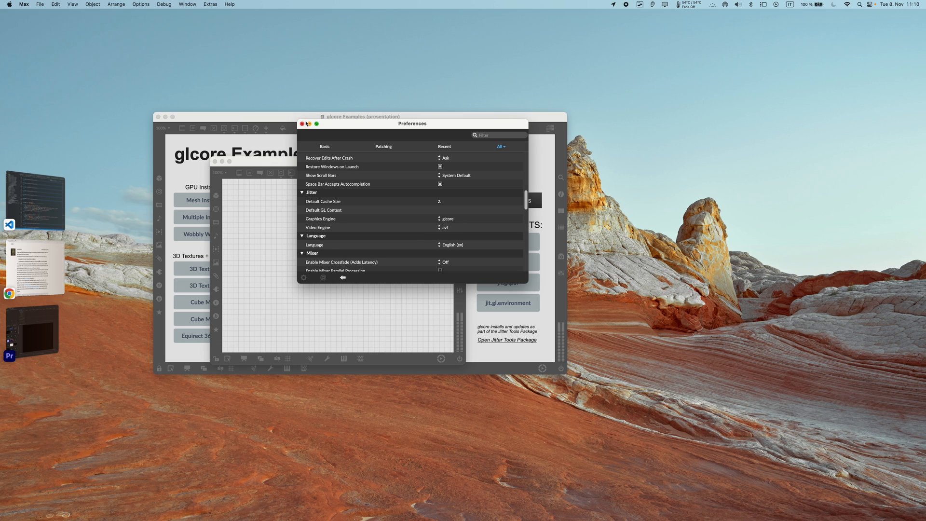
pyautogui.moveTo(366, 124)
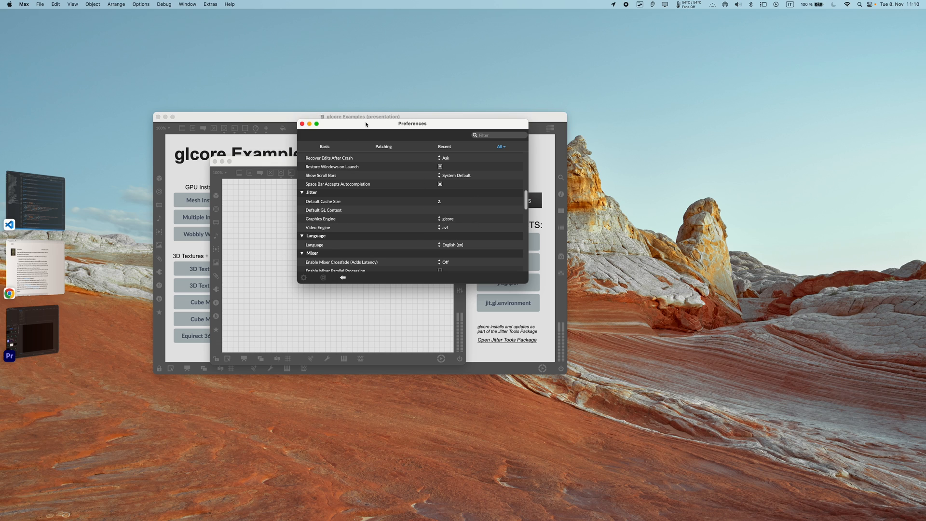
pyautogui.click(302, 123)
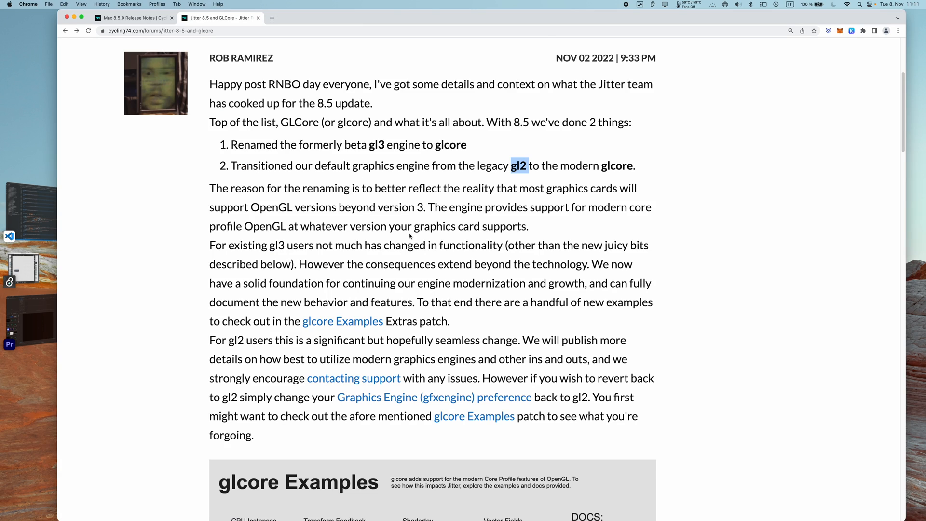
pyautogui.moveTo(477, 151)
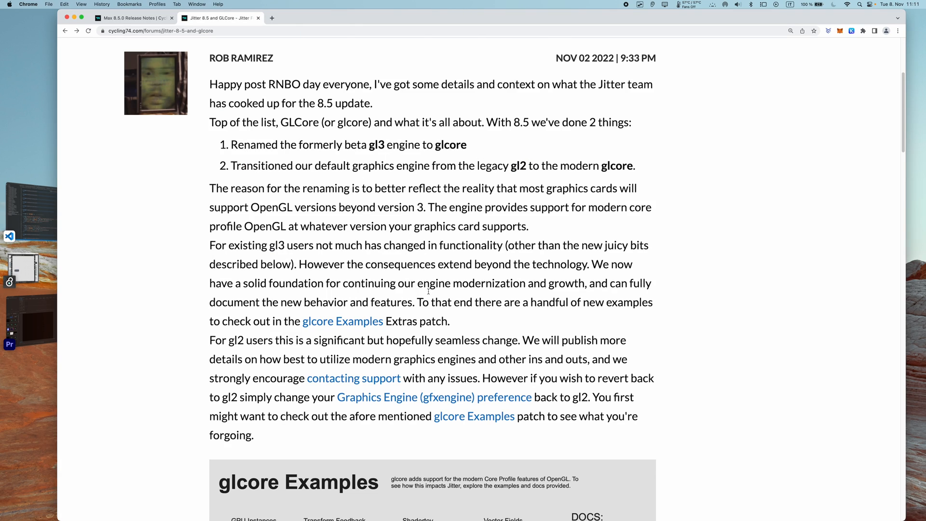
# Scroll the forum post down to the glcore Examples patch image.
pyautogui.scroll(-3)
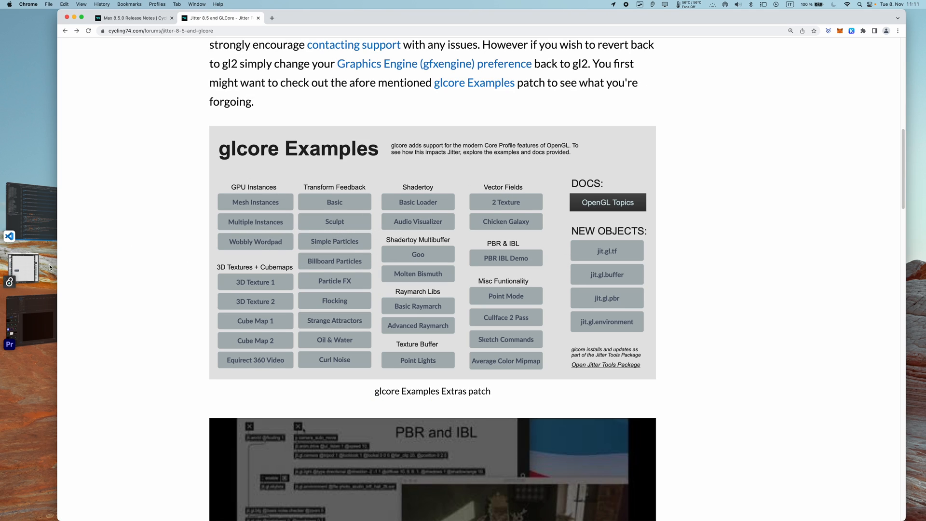
pyautogui.moveTo(27, 269)
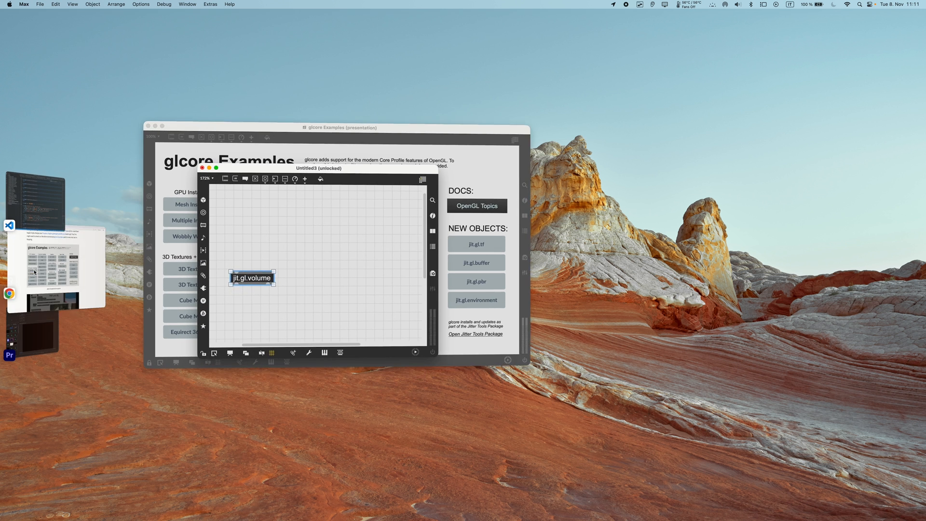
# Bring up glcore Examples from the Extras menu and reposition its window.
pyautogui.click(211, 4)
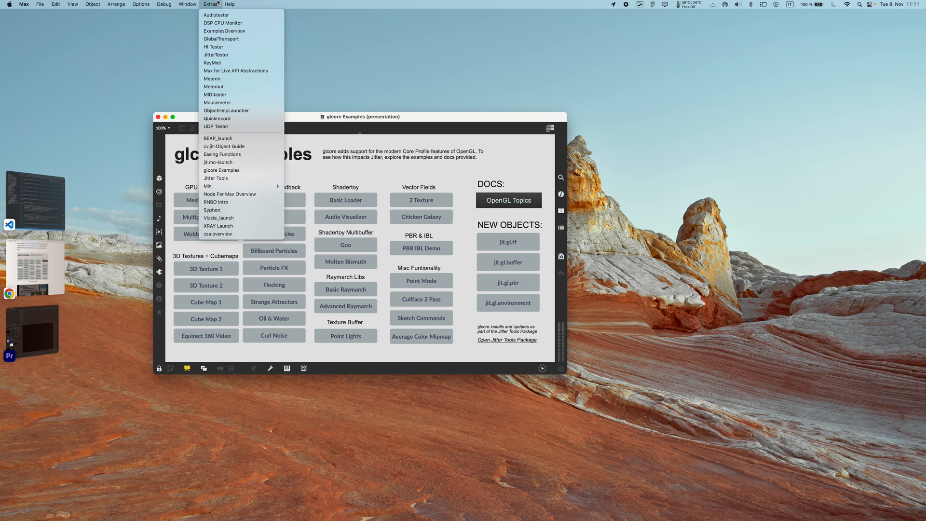
pyautogui.moveTo(222, 170)
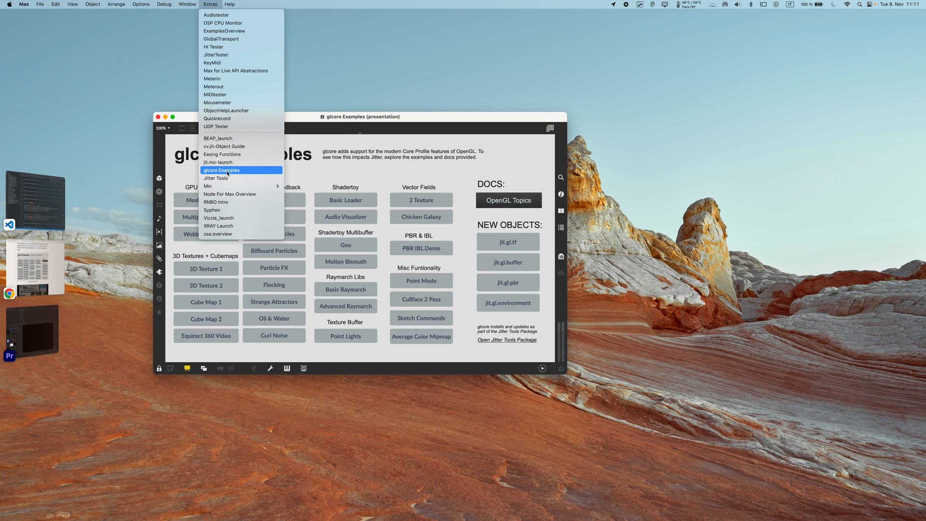
pyautogui.click(222, 170)
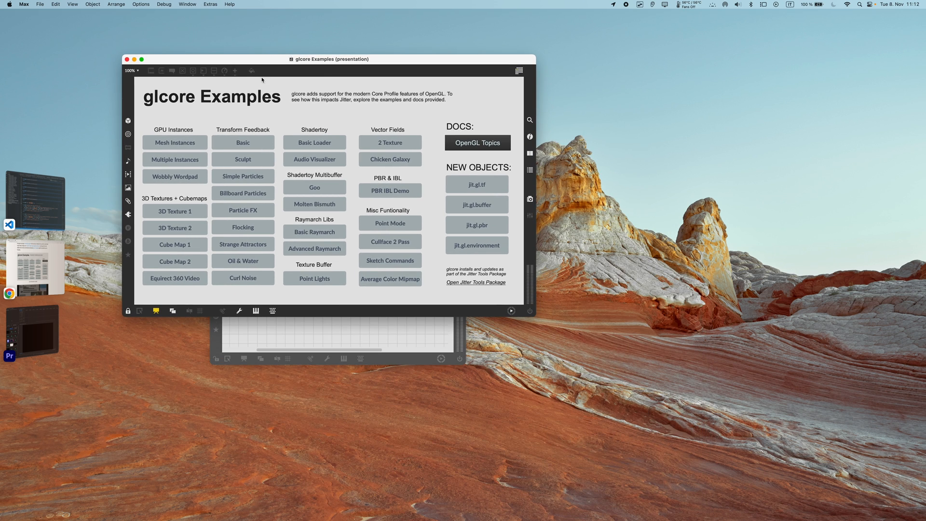
pyautogui.moveTo(195, 179)
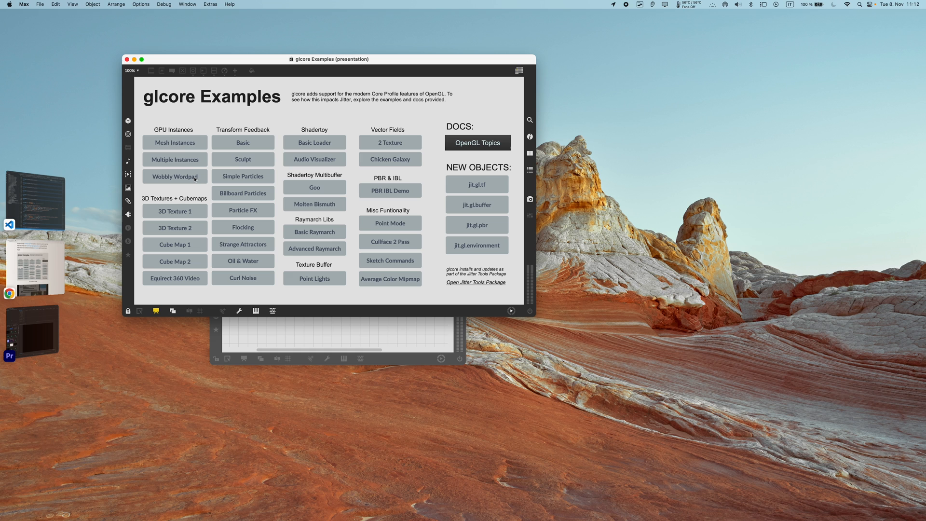
pyautogui.moveTo(191, 178)
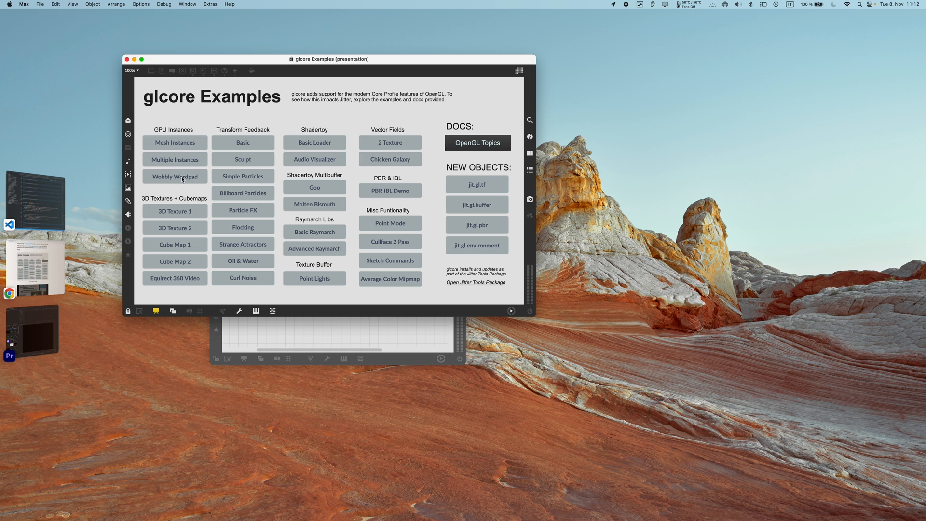
pyautogui.click(175, 176)
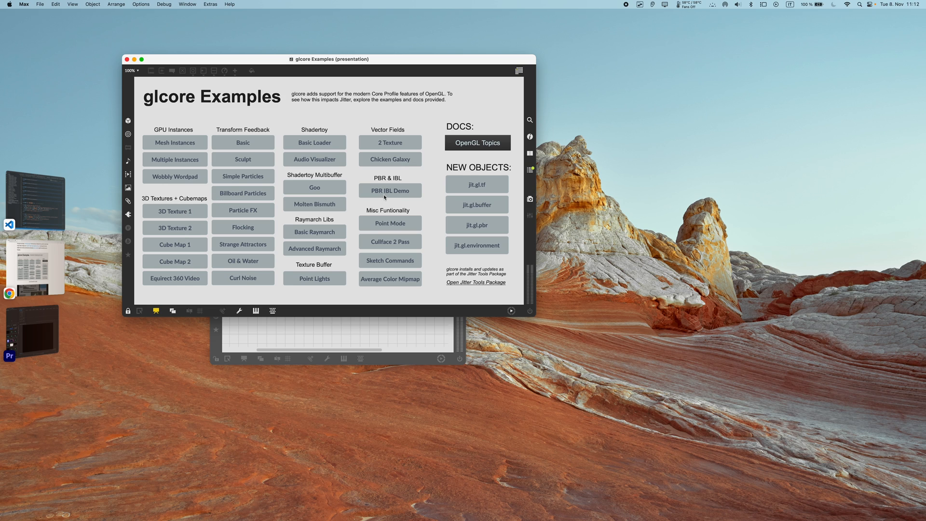
pyautogui.moveTo(395, 185)
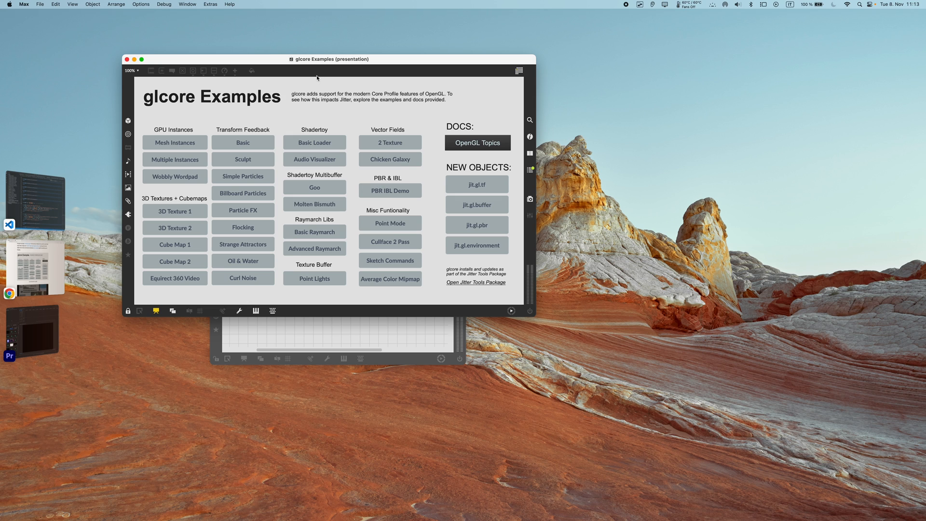
pyautogui.moveTo(329, 59); pyautogui.dragTo(353, 89)
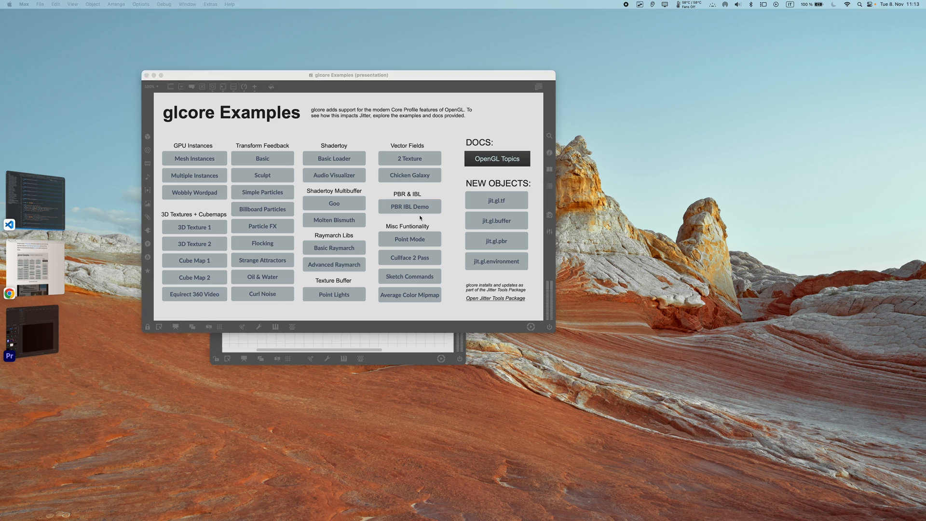
# Run the Mesh Instances example to render instanced meshes, then close its patcher.
pyautogui.click(409, 206)
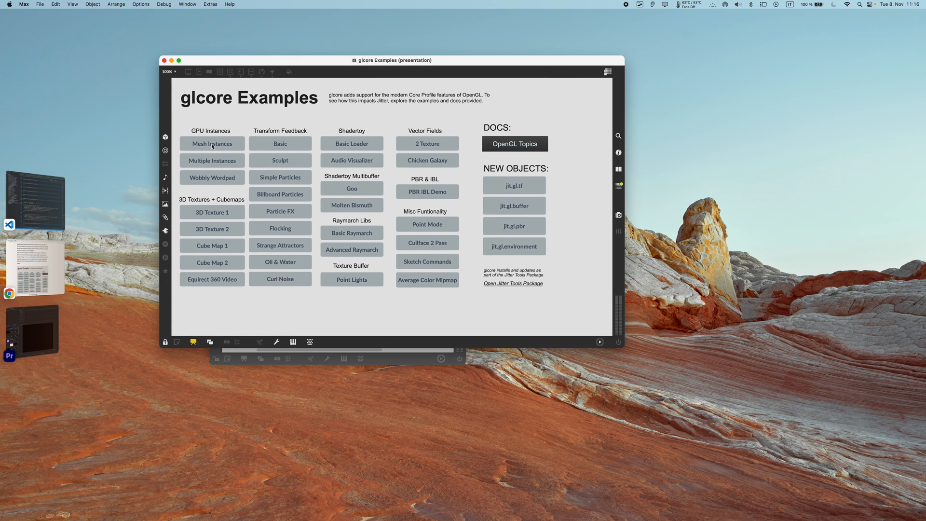
pyautogui.click(211, 143)
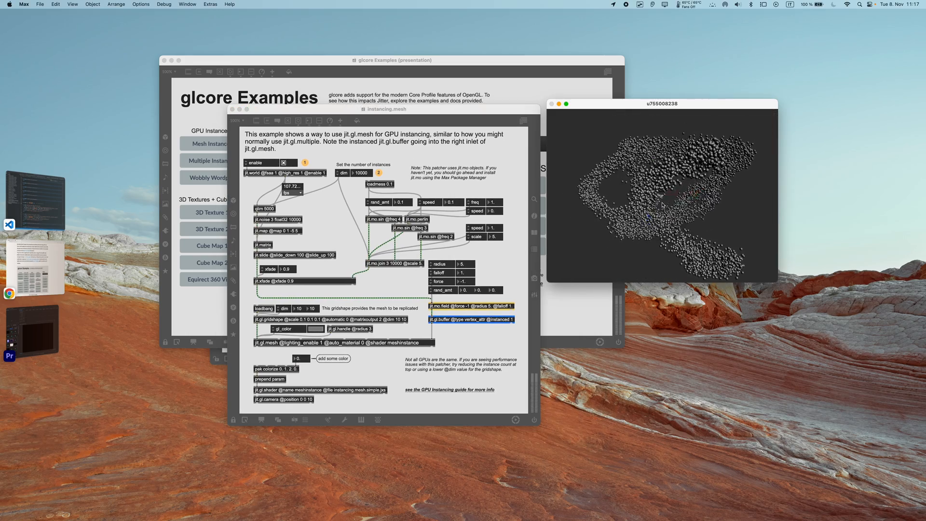
pyautogui.click(231, 109)
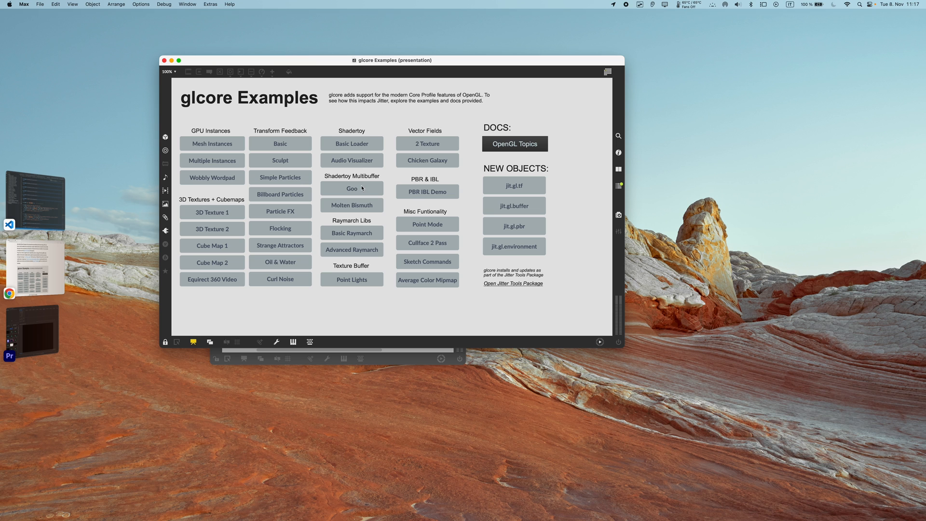
pyautogui.moveTo(357, 217)
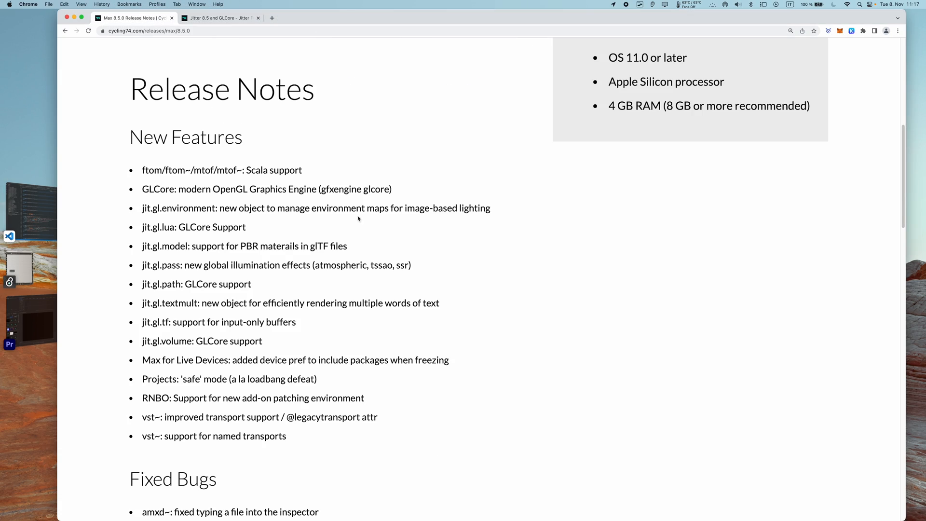
# Scroll the Max 8.5.0 release notes to the New Features list.
pyautogui.scroll(3)
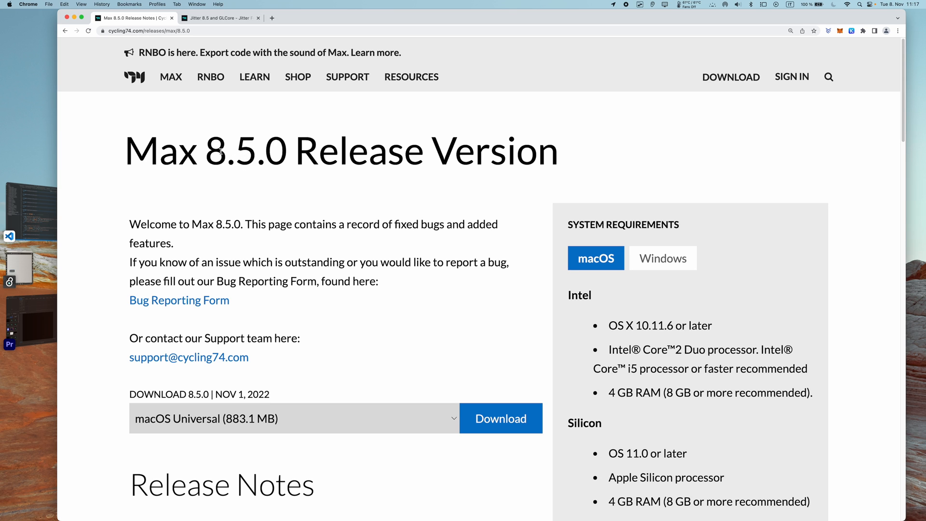
pyautogui.moveTo(435, 194)
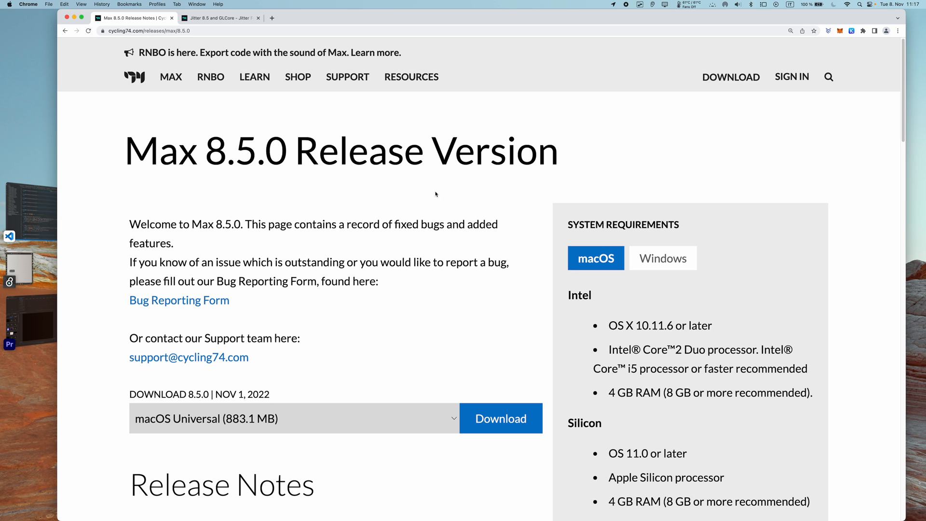
pyautogui.scroll(-3)
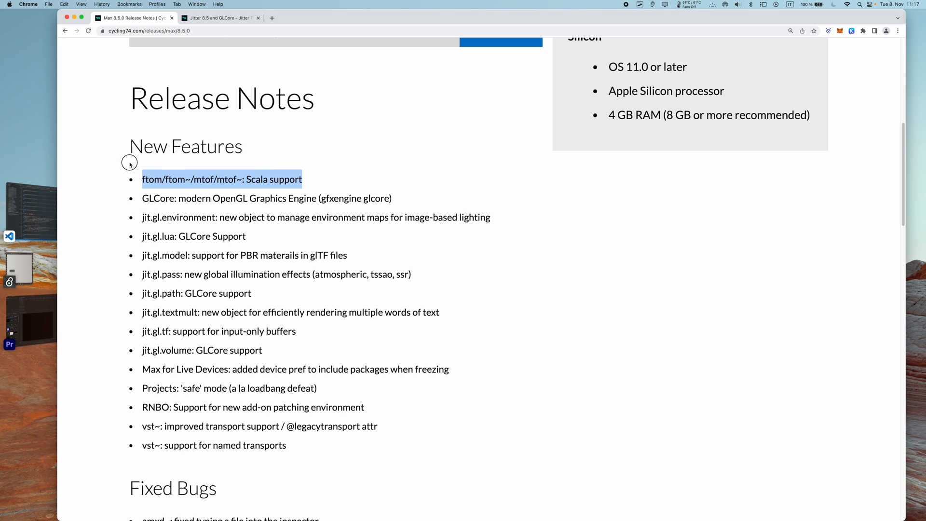
pyautogui.moveTo(281, 179)
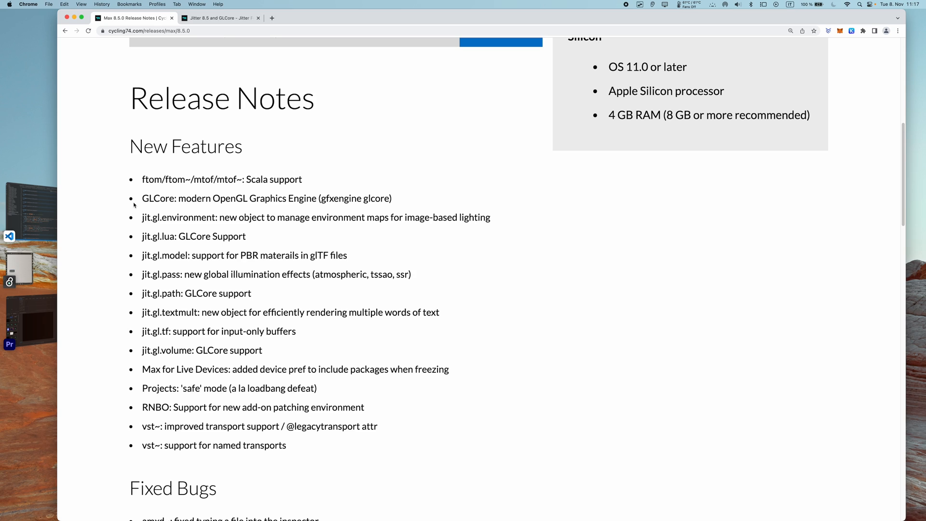
pyautogui.moveTo(189, 171)
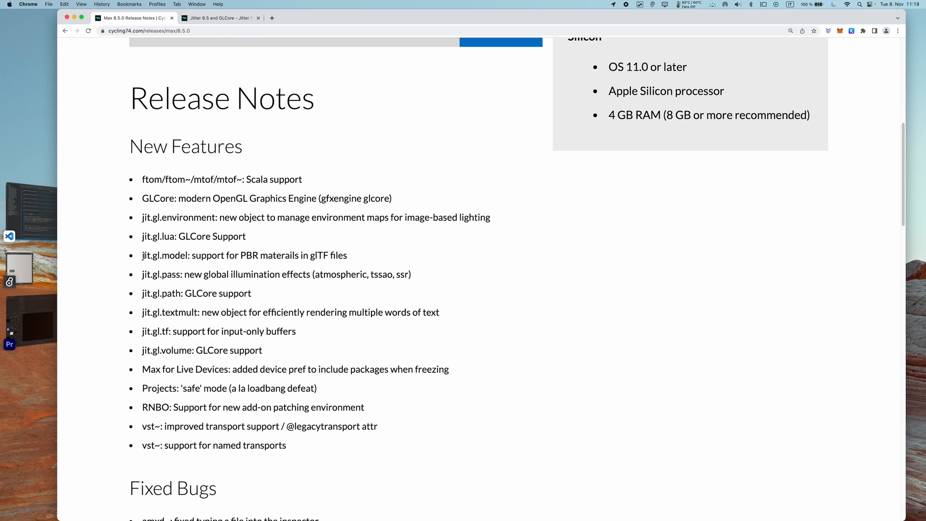
pyautogui.moveTo(156, 222)
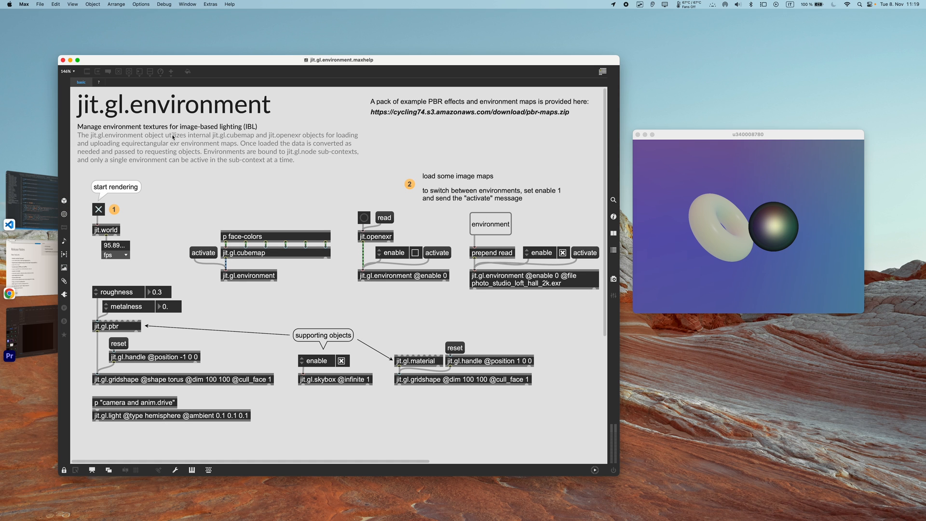
pyautogui.moveTo(235, 175)
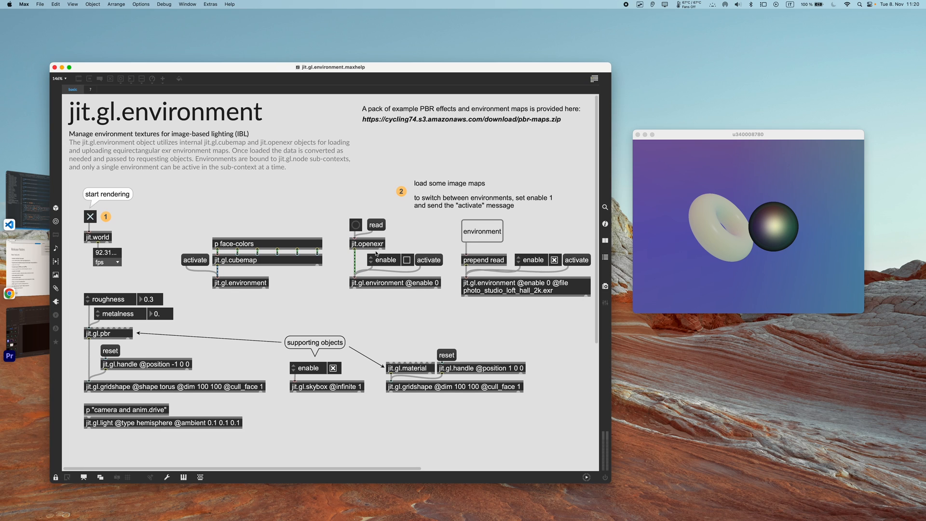
pyautogui.moveTo(398, 228)
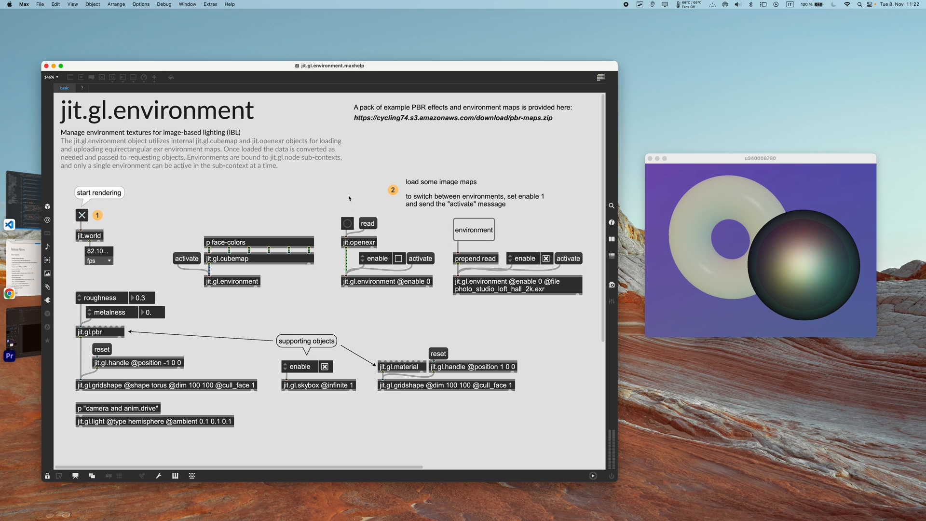
# Return to the Jitter 8.5 article in the browser after the environment demo.
pyautogui.click(9, 293)
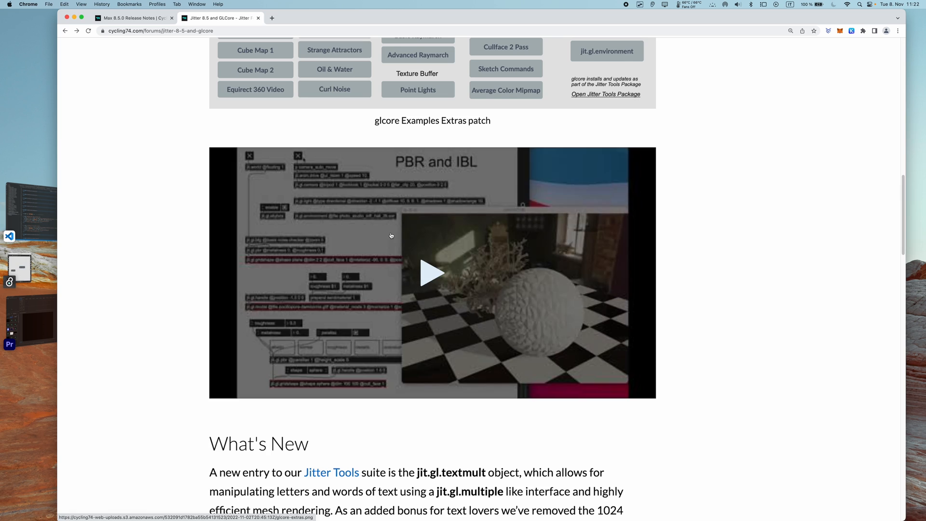
# Scroll the forum post to the What's New jit.gl.textmult section.
pyautogui.scroll(-3)
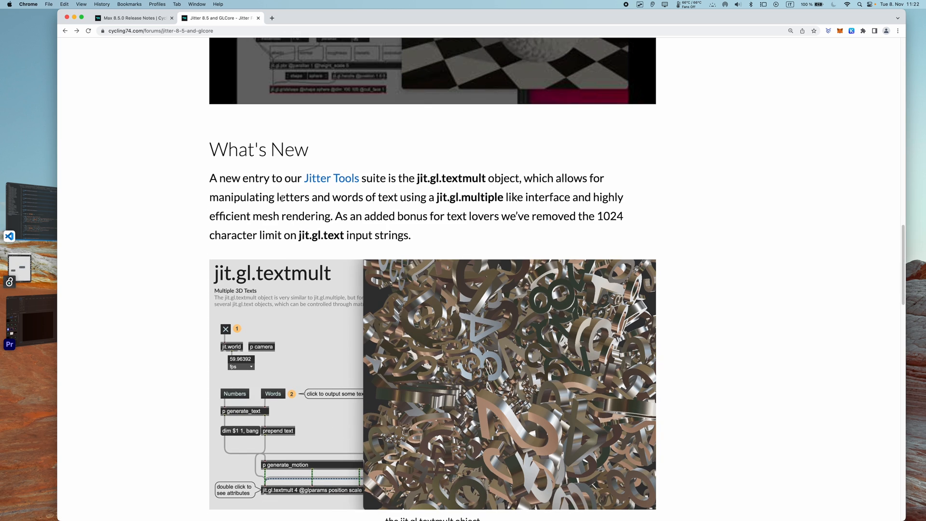
pyautogui.moveTo(454, 206)
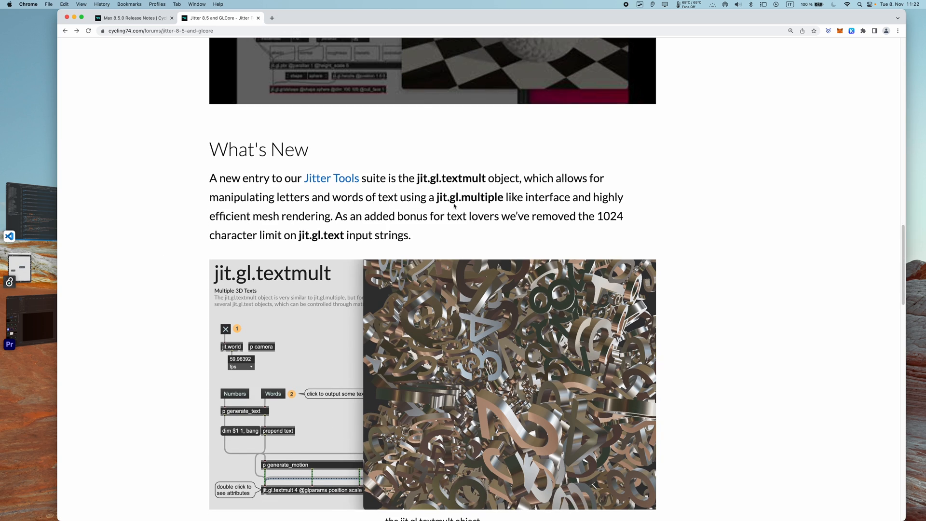
pyautogui.moveTo(59, 260)
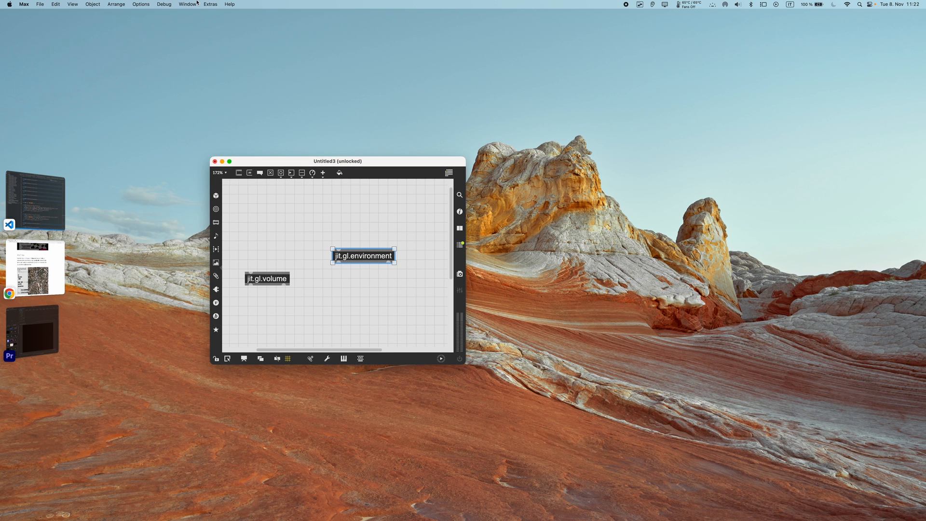
# Bring up the jit.gl.textmult help example from the Jitter Tools overview.
pyautogui.click(209, 4)
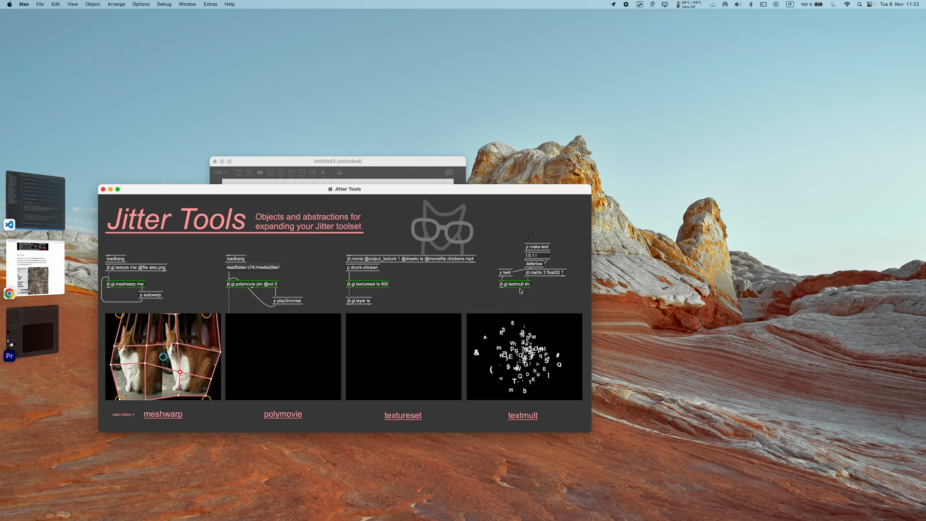
pyautogui.click(522, 415)
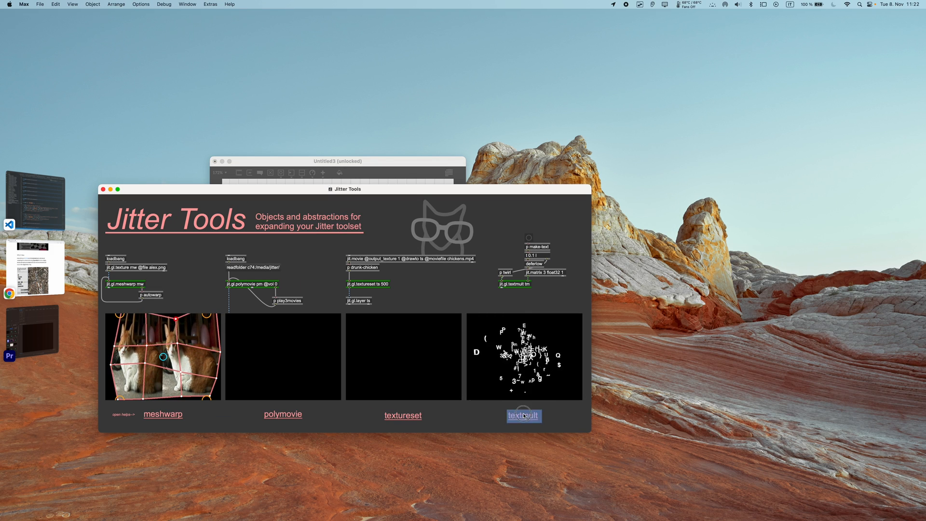
pyautogui.click(522, 415)
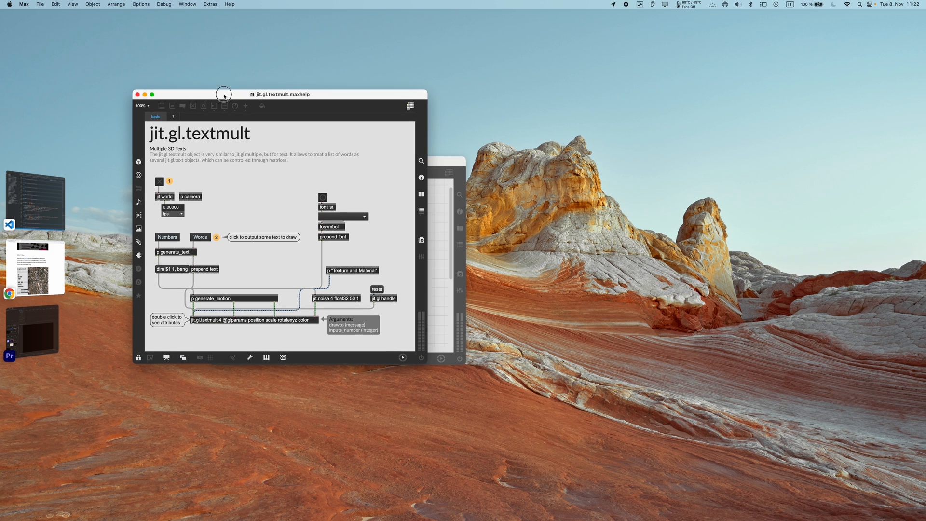
pyautogui.click(164, 182)
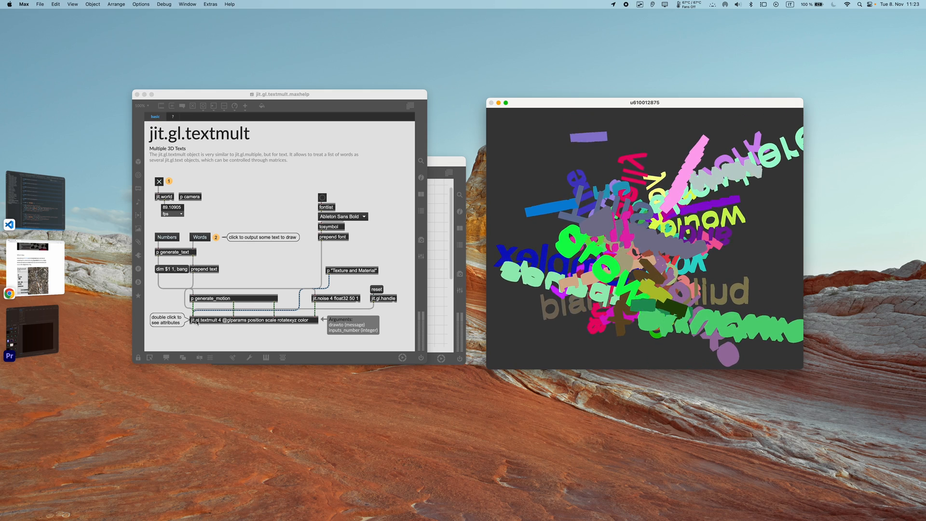
# Trigger the Words message in the textmult patch to draw coloured 3D words.
pyautogui.click(167, 237)
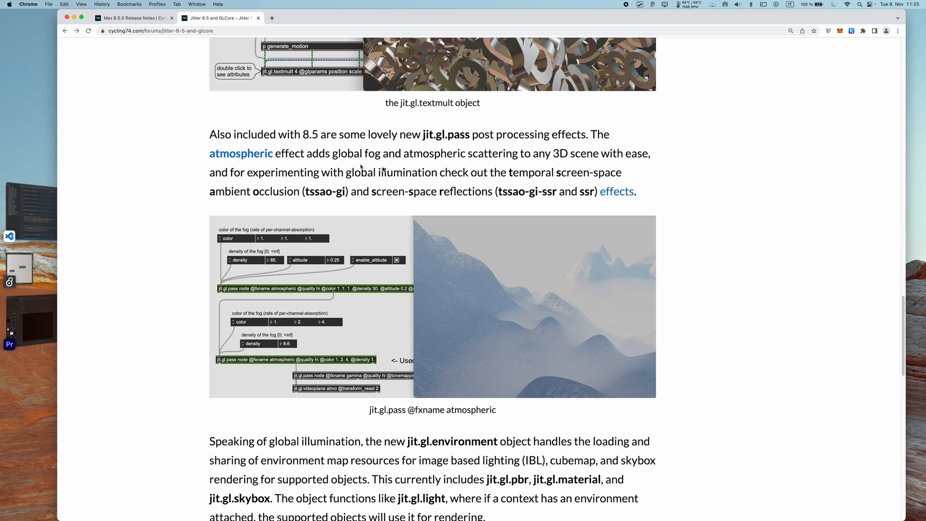
pyautogui.moveTo(479, 215)
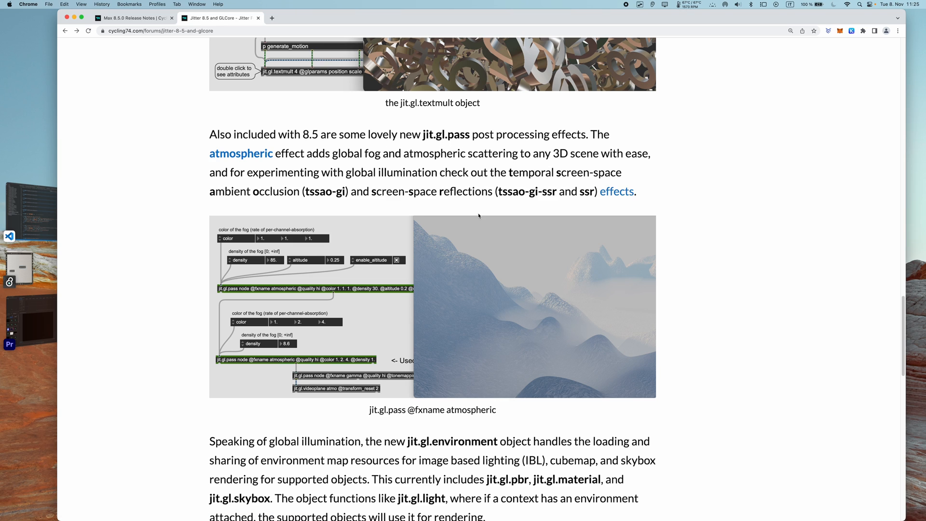
pyautogui.moveTo(323, 120)
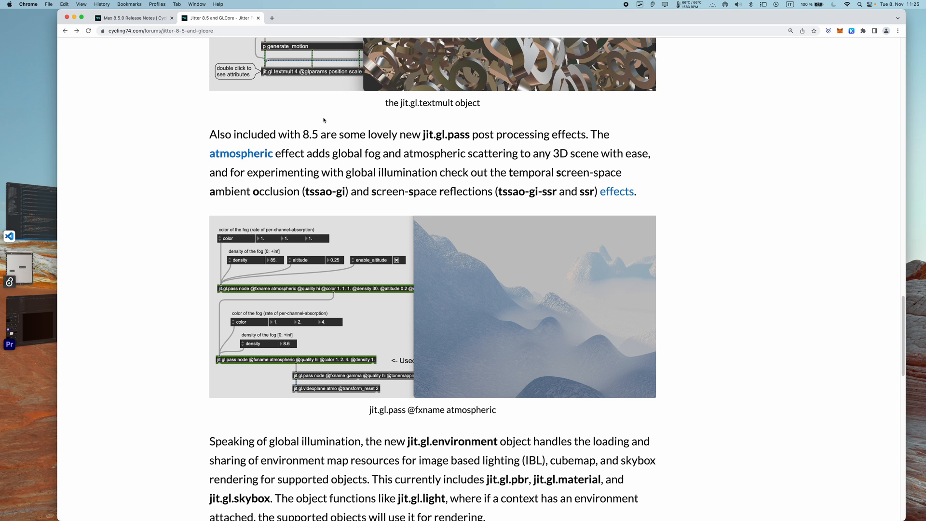
pyautogui.moveTo(477, 230)
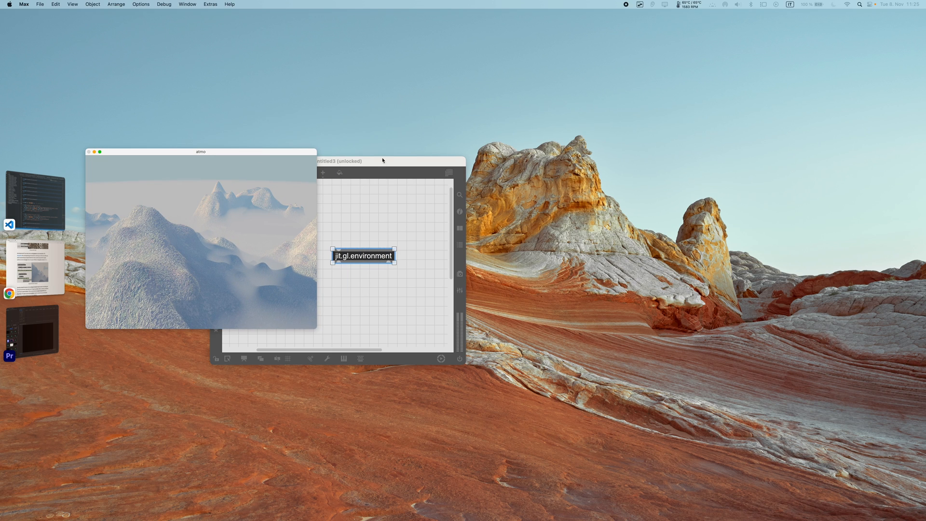
# Bring up the atmospheric fog example patch rendering the misty snowy mountains.
pyautogui.doubleClick(361, 256)
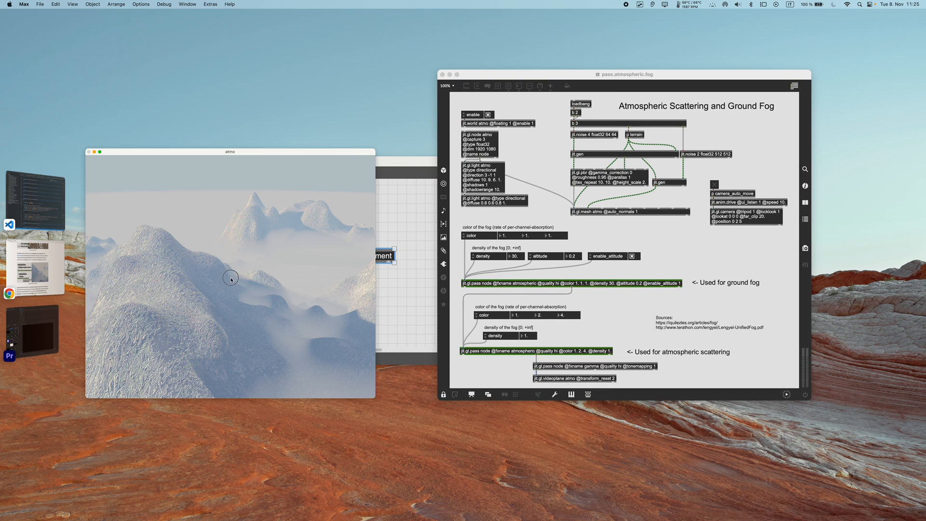
pyautogui.moveTo(247, 268)
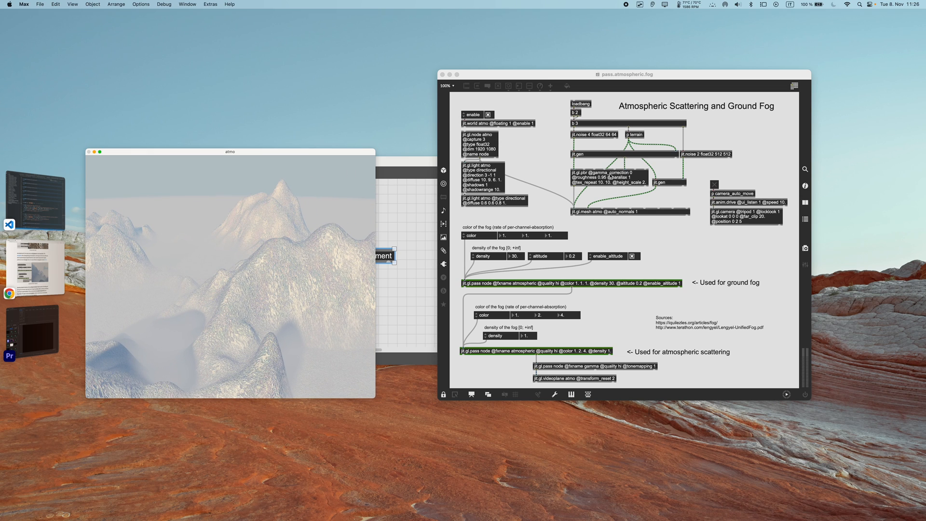
pyautogui.moveTo(224, 306)
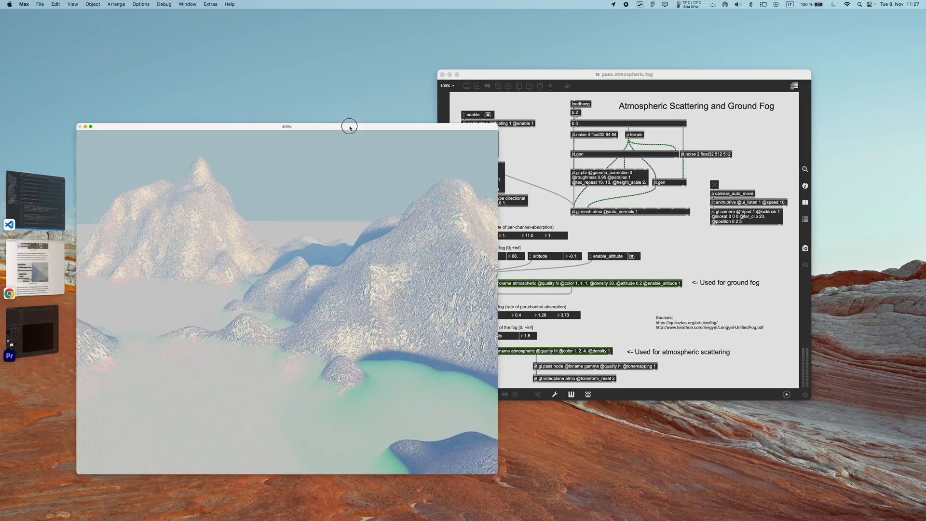
# Reposition the fog render window while experimenting with the tinted ground fog.
pyautogui.moveTo(349, 127); pyautogui.dragTo(274, 98)
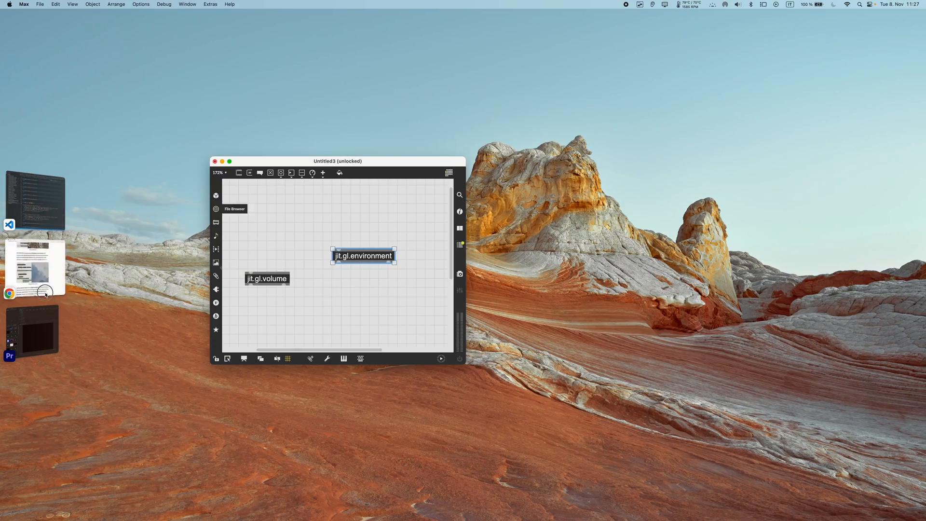
# Launch the screen-space effects (TSSAO) example from the article's 'effects' link into Max.
pyautogui.click(9, 293)
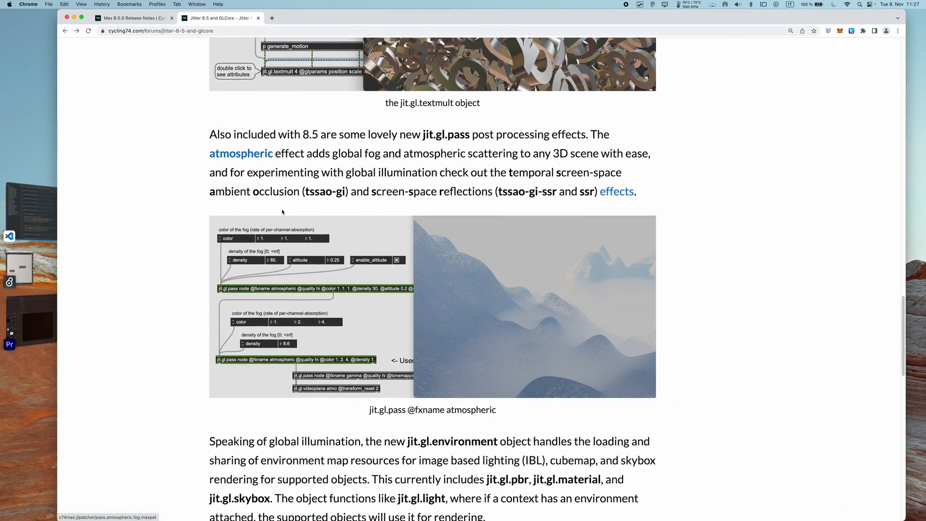
pyautogui.moveTo(493, 167)
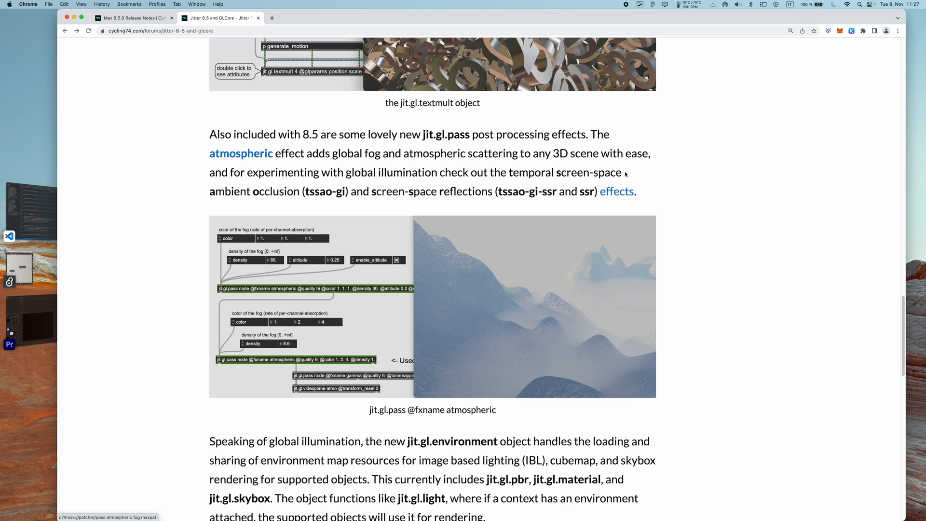
pyautogui.click(616, 192)
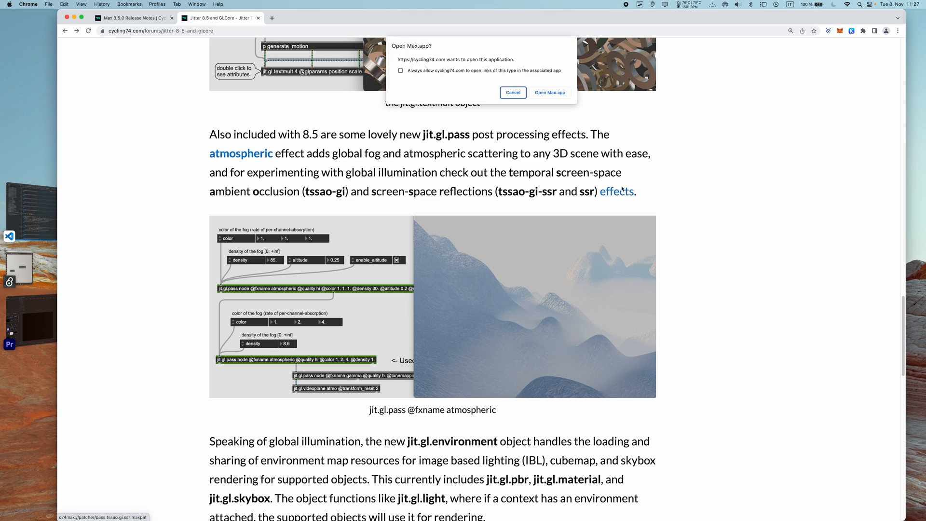
pyautogui.click(548, 93)
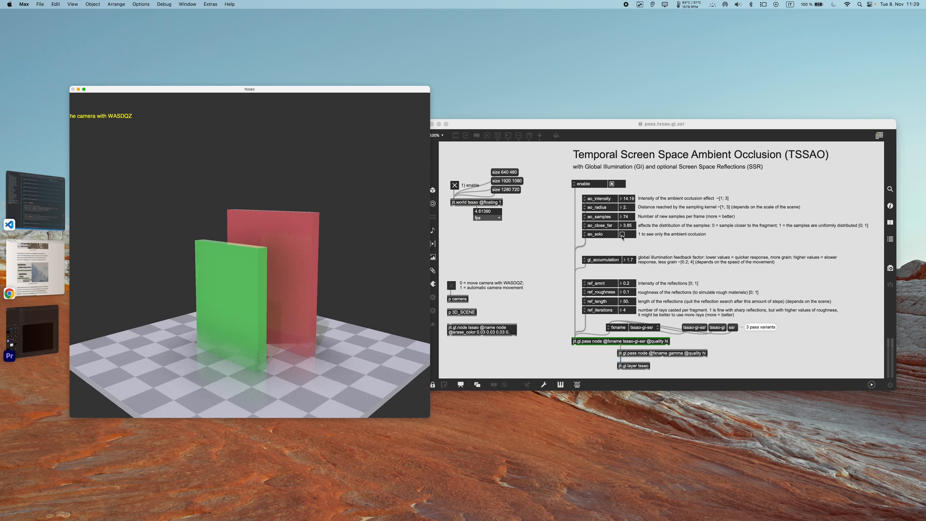
# Toggle ao_solo on the TSSAO patch to preview the grey occlusion-only render and back.
pyautogui.click(623, 233)
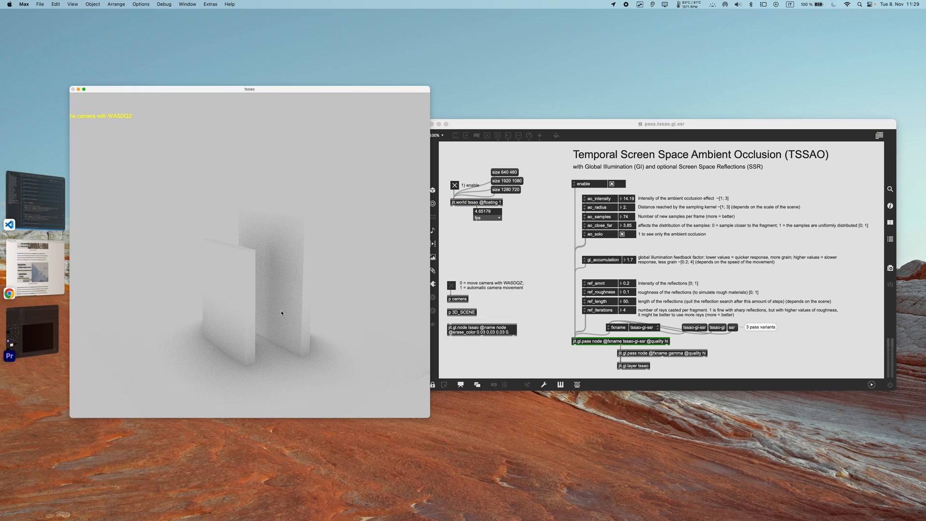
pyautogui.click(623, 234)
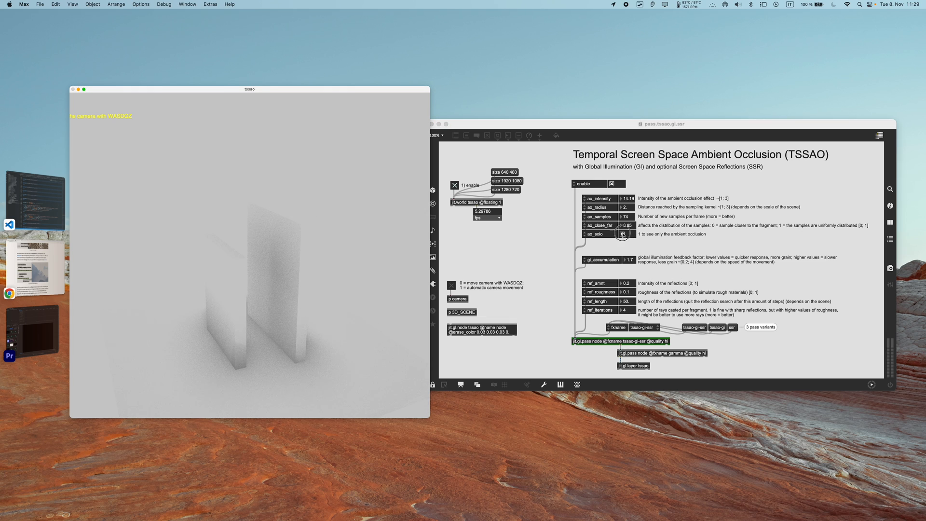
pyautogui.click(622, 233)
pyautogui.write('jit.gl.')
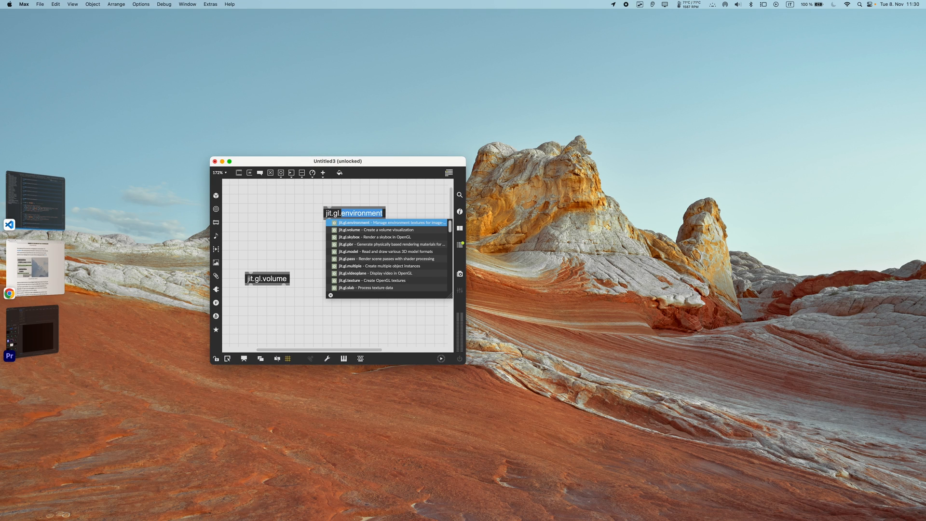
# Bring up the jit.gl.pass reference and reach its list of available pass effects.
pyautogui.rightClick(334, 213)
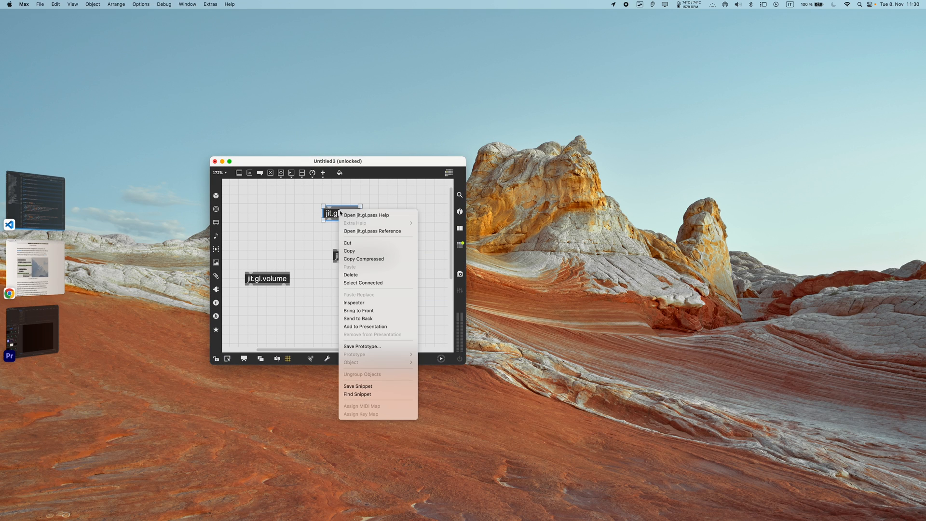
pyautogui.click(372, 231)
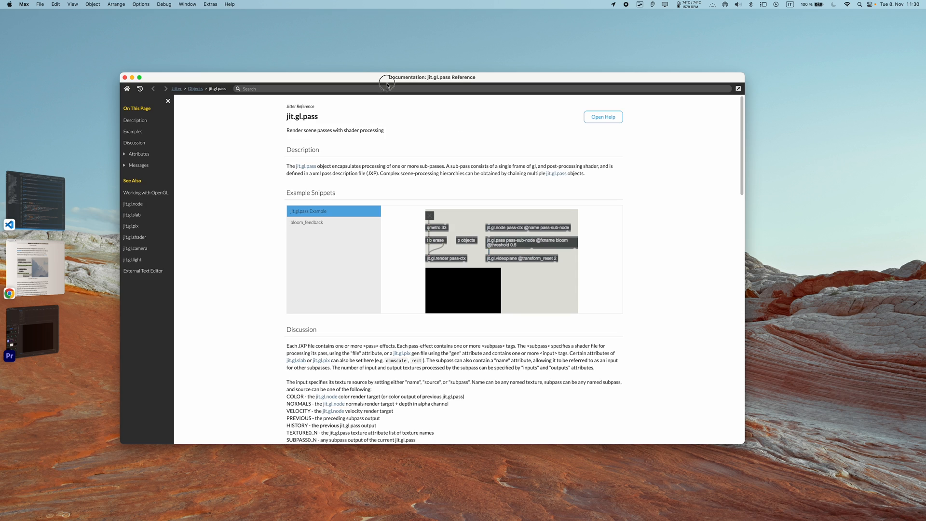
pyautogui.scroll(-3)
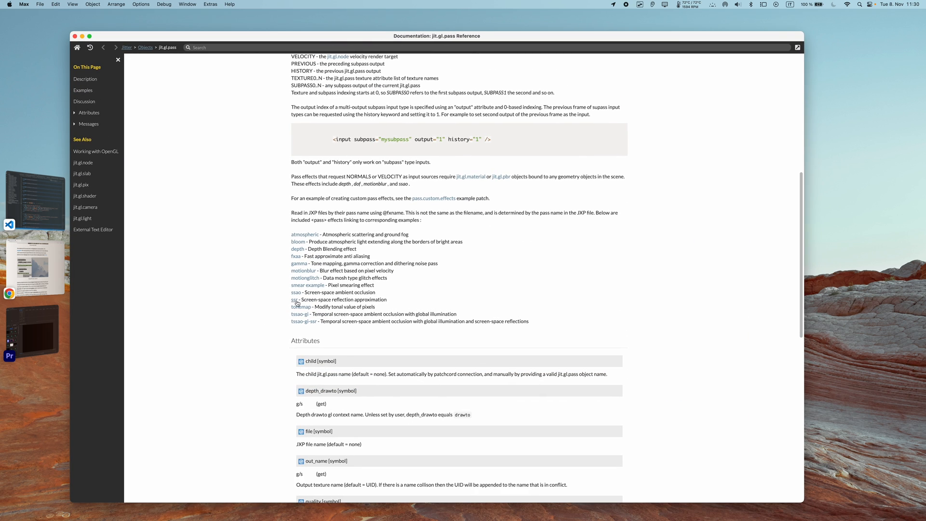
pyautogui.scroll(-3)
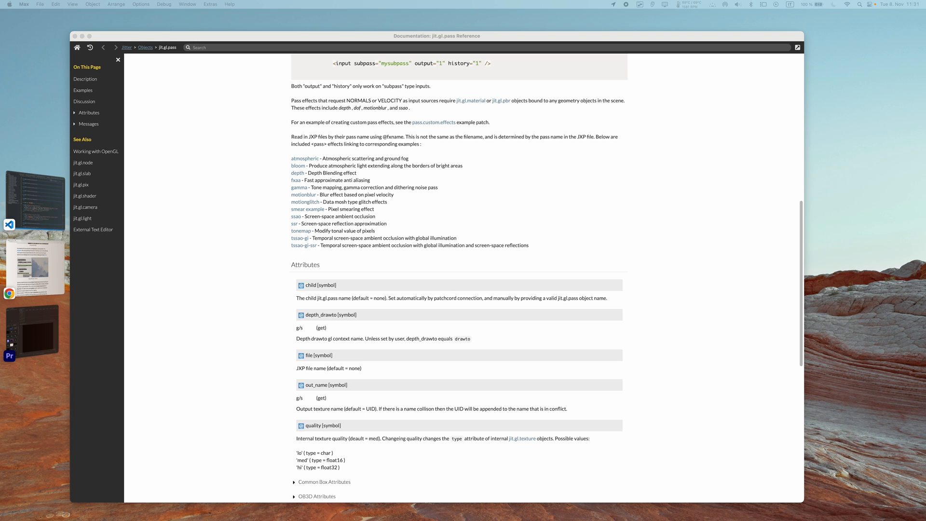
# Briefly view the tssao-gi-ssr example patch, then return to the reference.
pyautogui.click(304, 245)
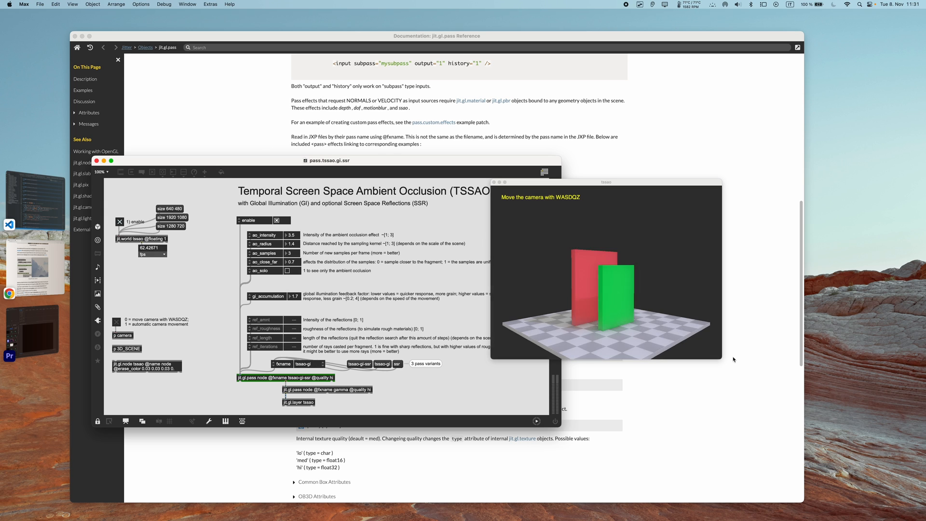
pyautogui.click(307, 364)
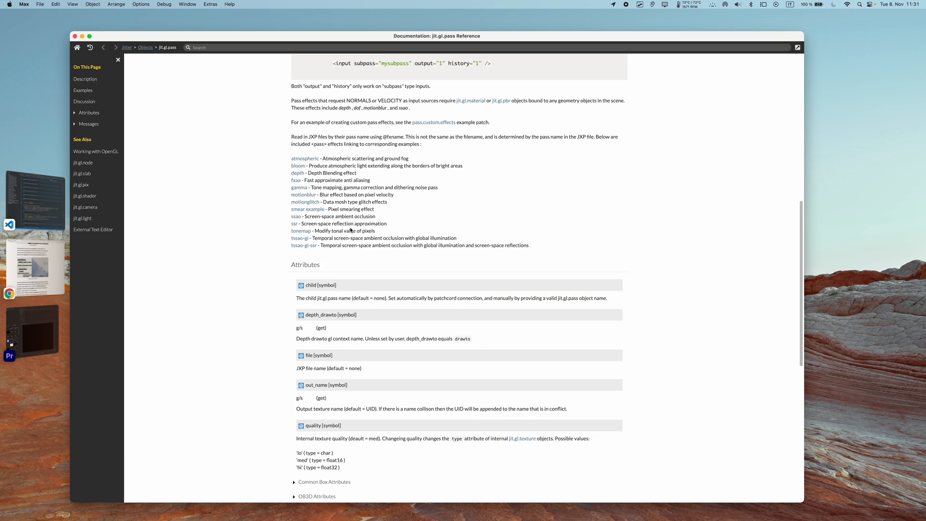
pyautogui.moveTo(304, 245)
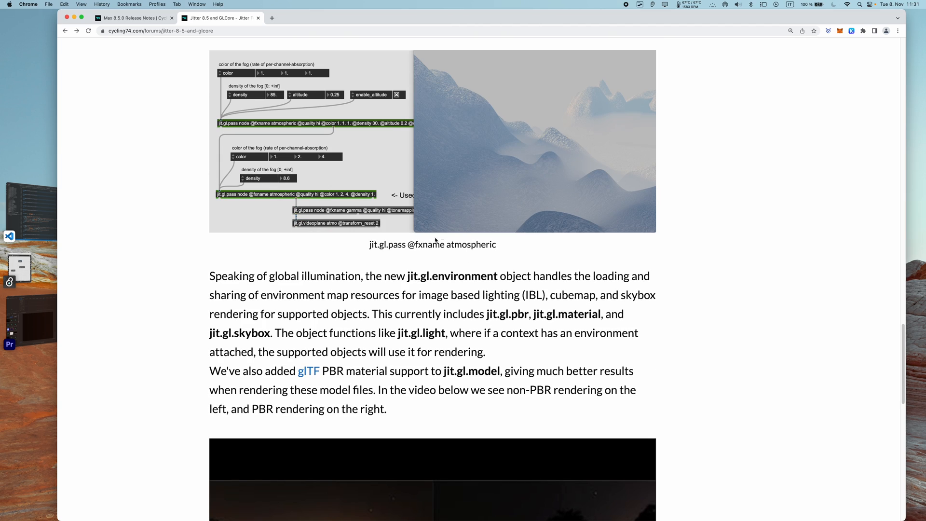
# Scroll the forum post down to the jit.gl.environment and glTF PBR section with its video.
pyautogui.scroll(-3)
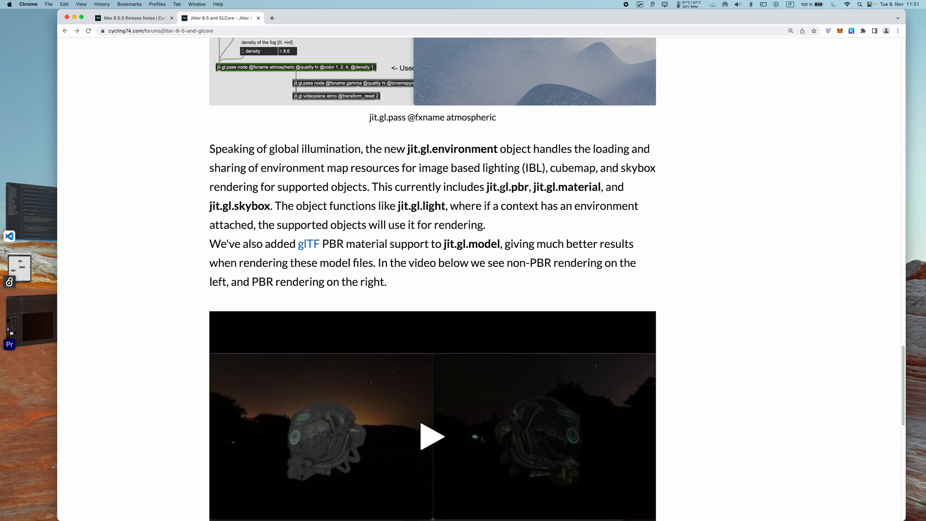
pyautogui.moveTo(467, 198)
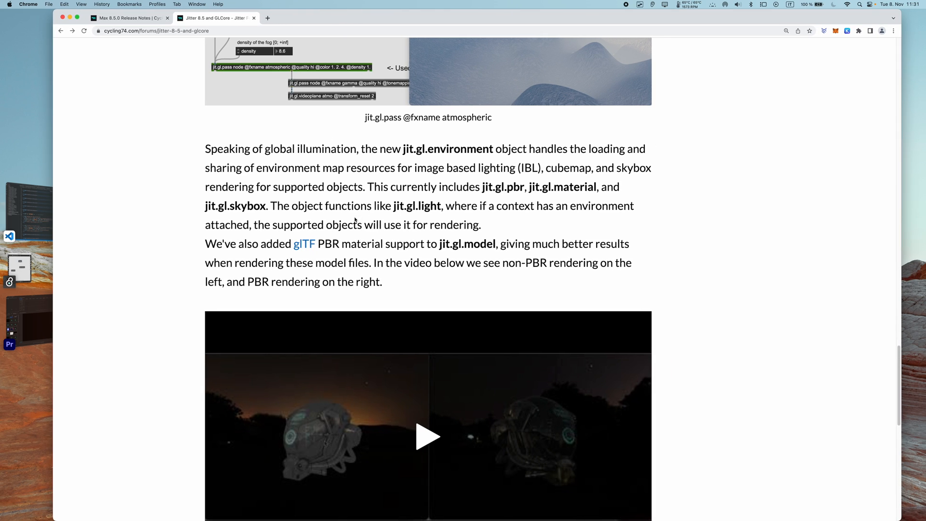
pyautogui.moveTo(491, 225)
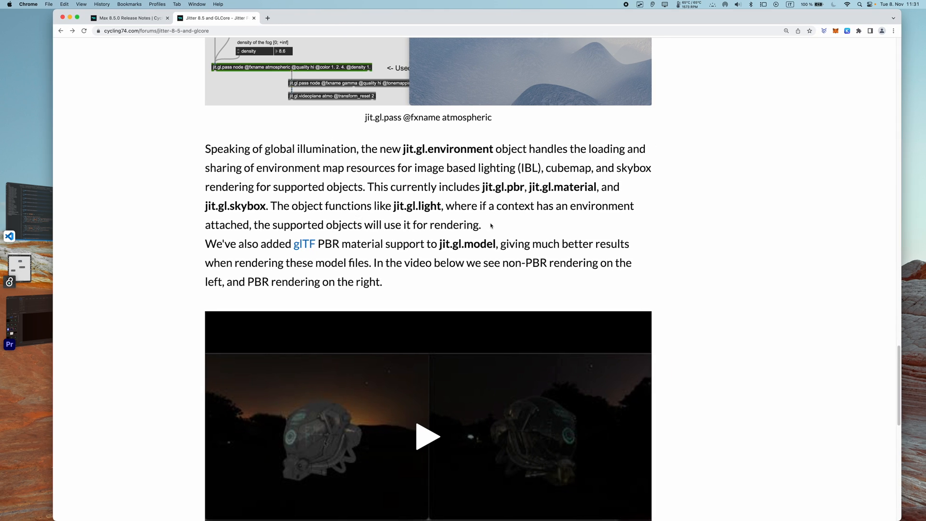
pyautogui.moveTo(388, 243)
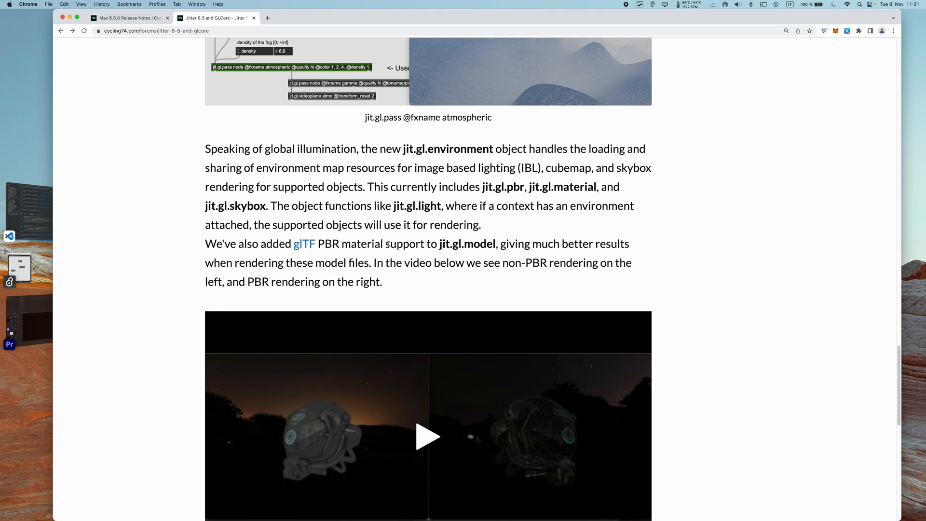
pyautogui.scroll(-3)
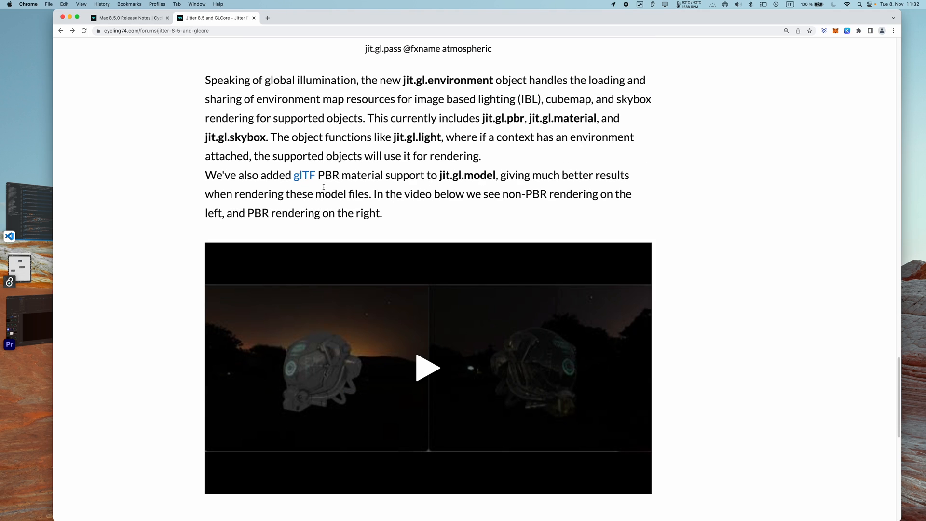
pyautogui.moveTo(473, 202)
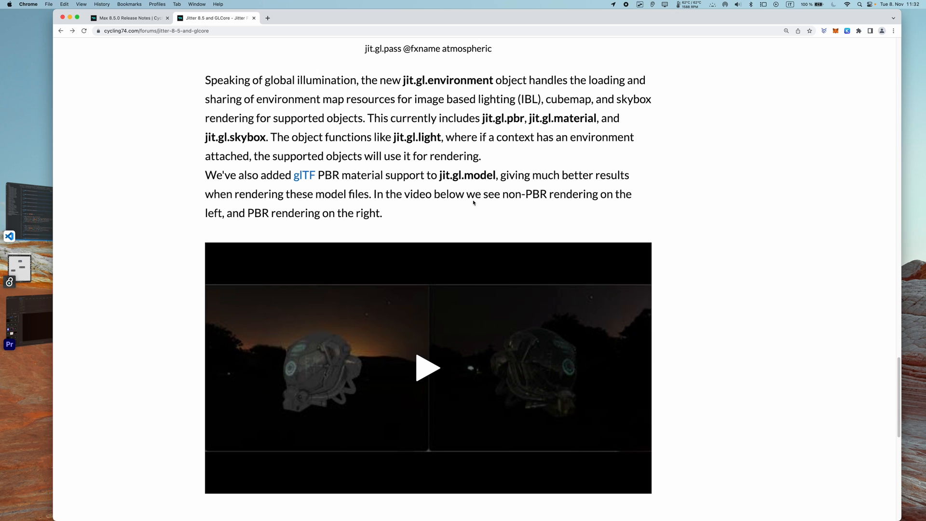
pyautogui.moveTo(361, 372)
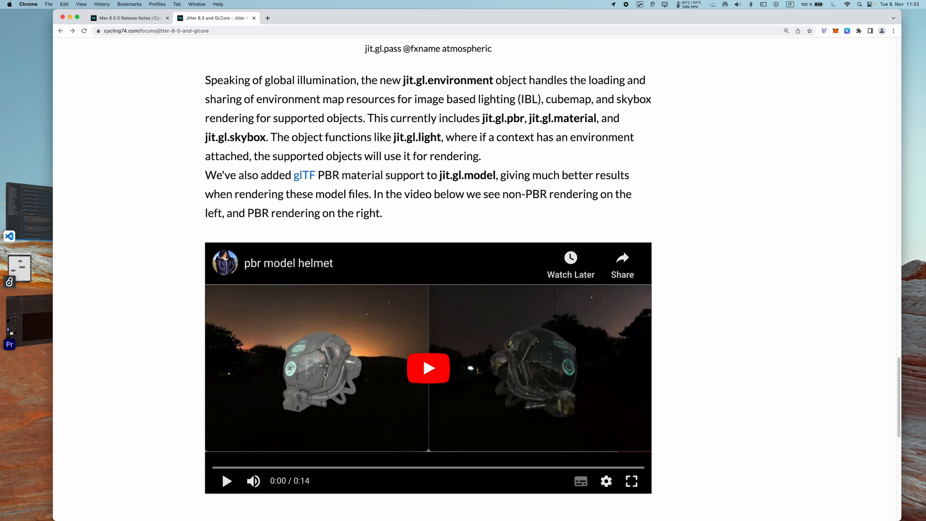
# Play the PBR helmet comparison video and seek along its timeline.
pyautogui.click(428, 368)
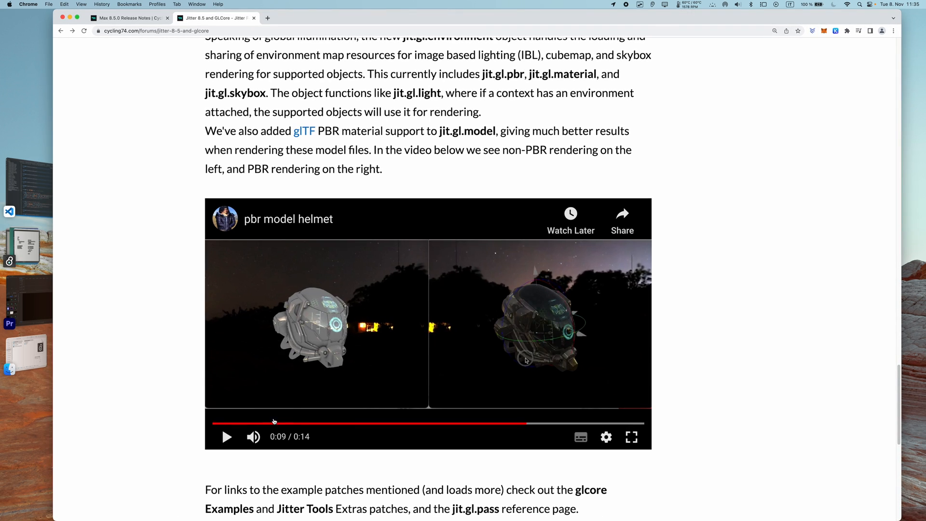
pyautogui.click(280, 422)
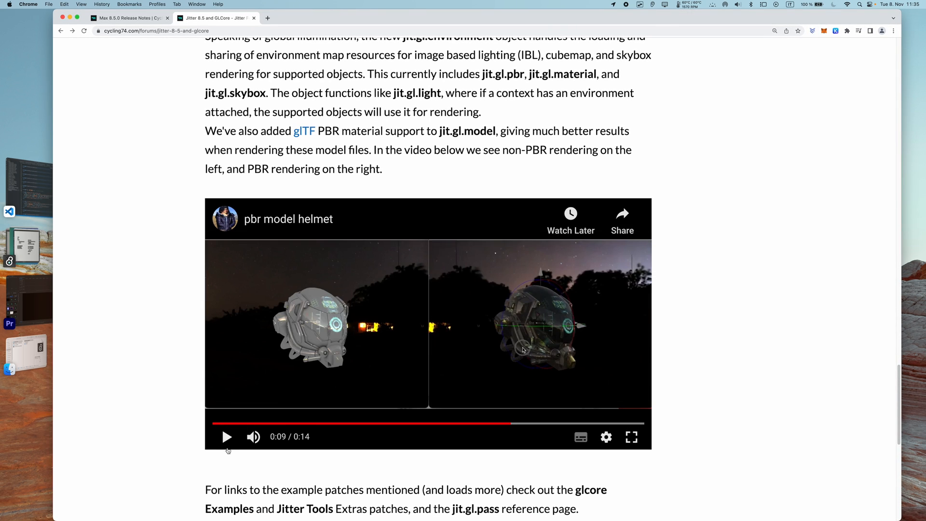
pyautogui.moveTo(159, 283)
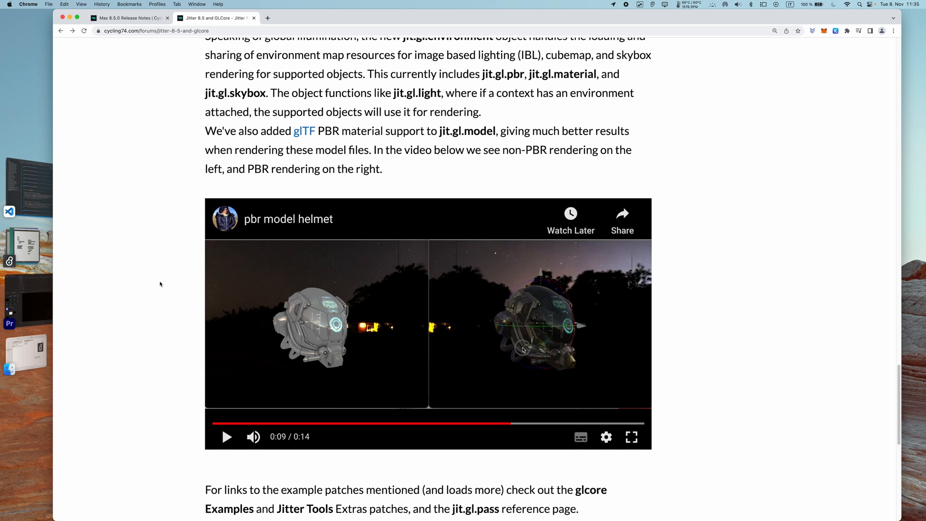
pyautogui.click(361, 423)
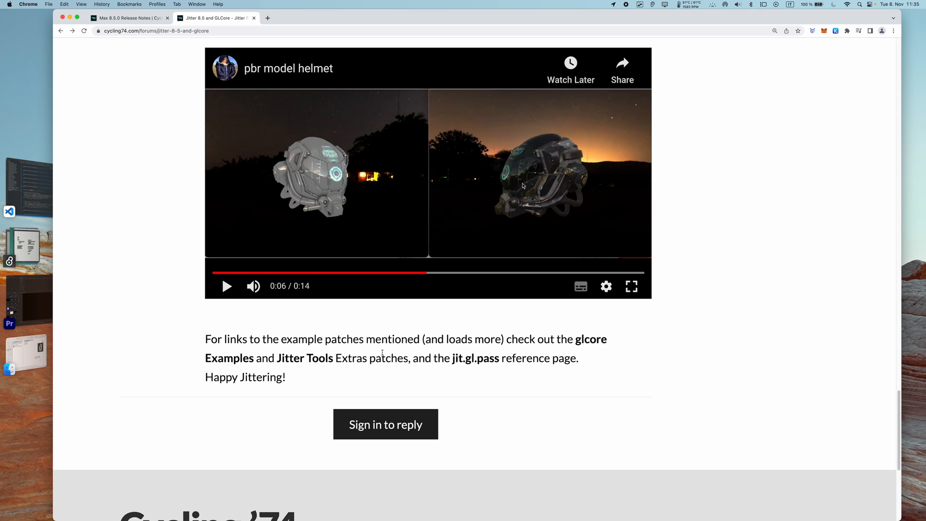
pyautogui.moveTo(543, 341)
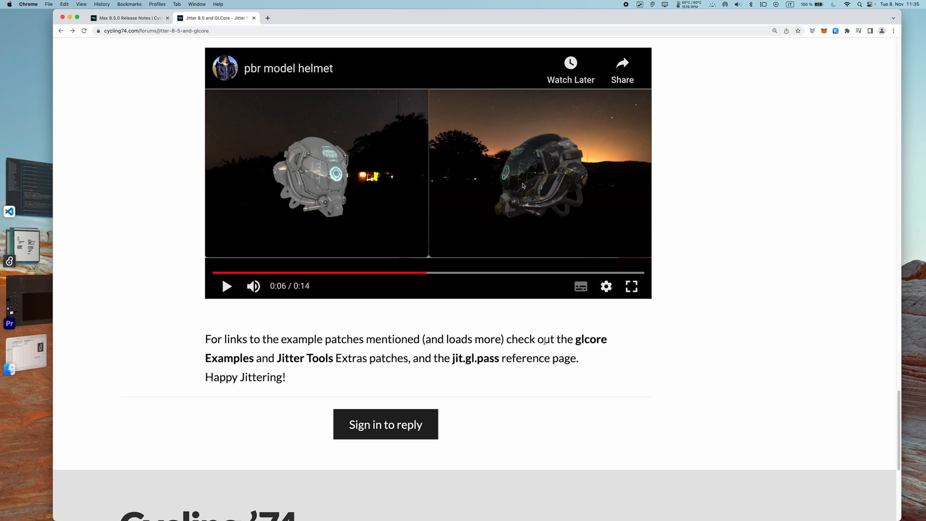
pyautogui.moveTo(478, 364)
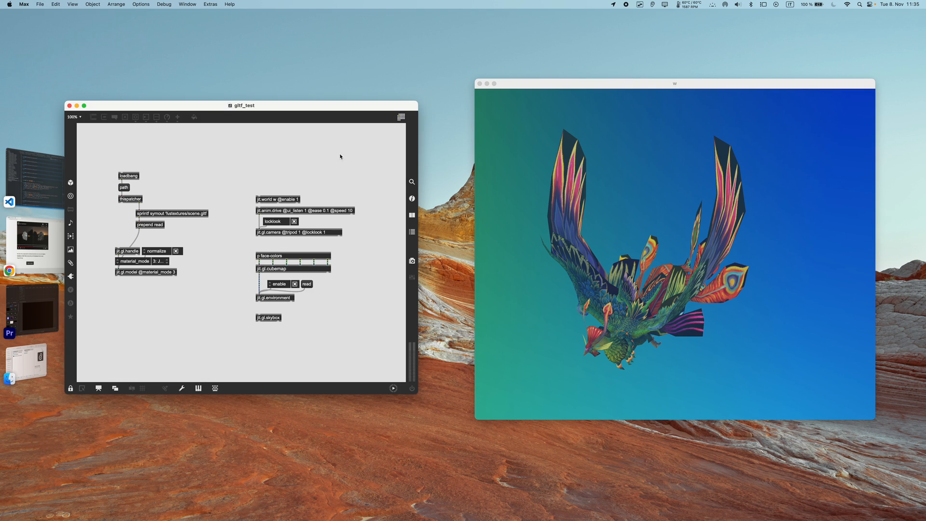
# Move the gltf_test patcher window nearer its render of the colourful glTF bird.
pyautogui.moveTo(241, 105); pyautogui.dragTo(297, 98)
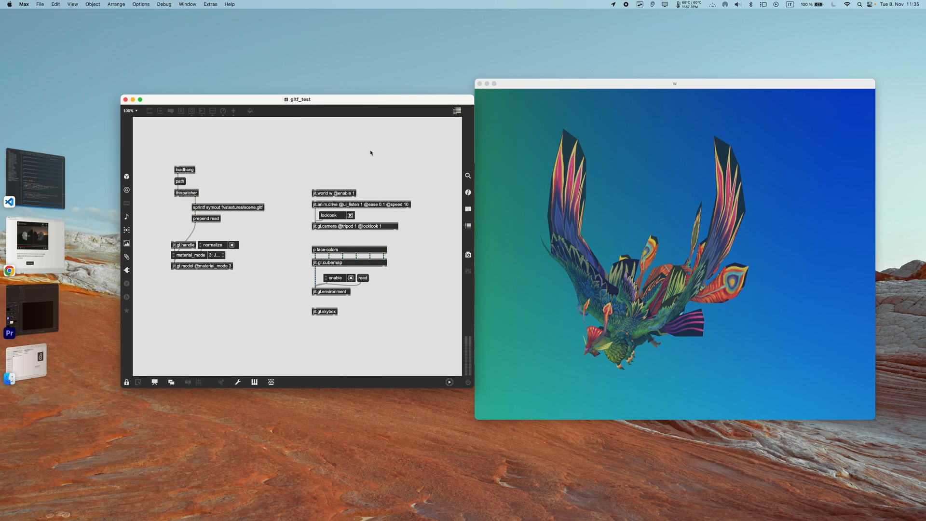